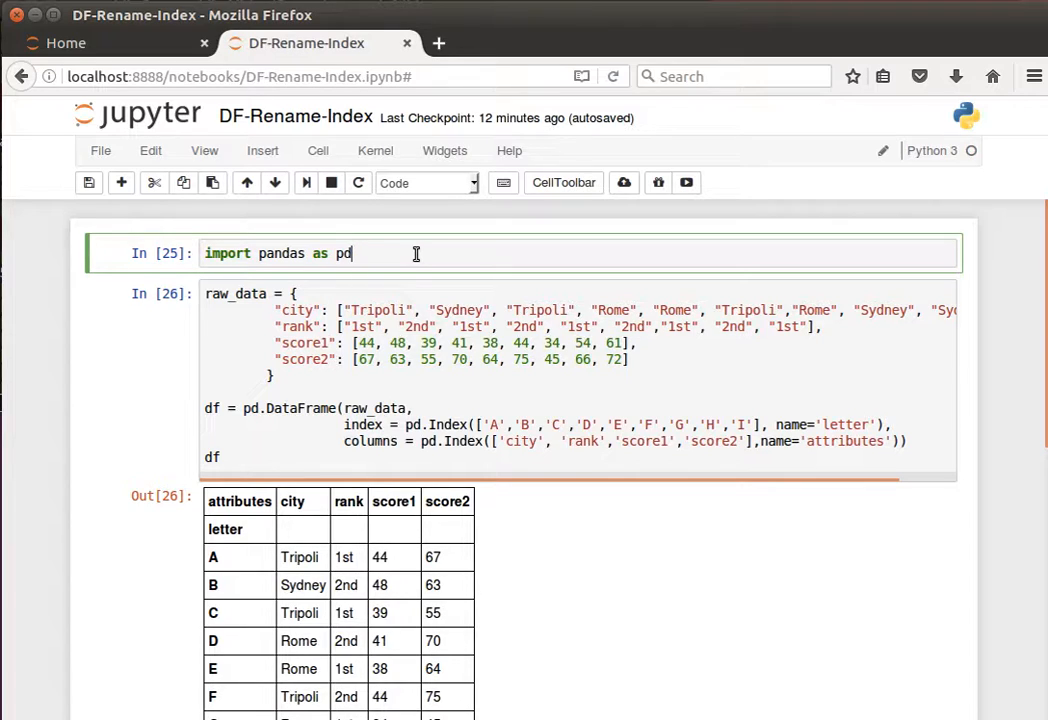
mouse_move(462, 246)
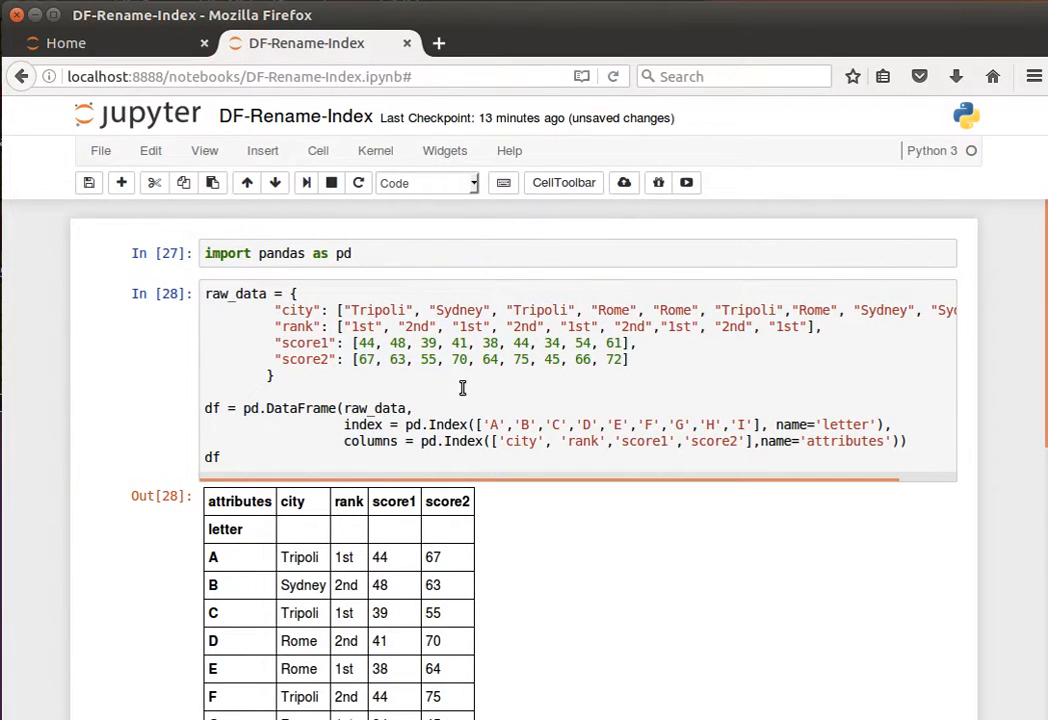
- Scroll down to the import and DataFrame-building cells and the df.rename call
scroll(down, 3)
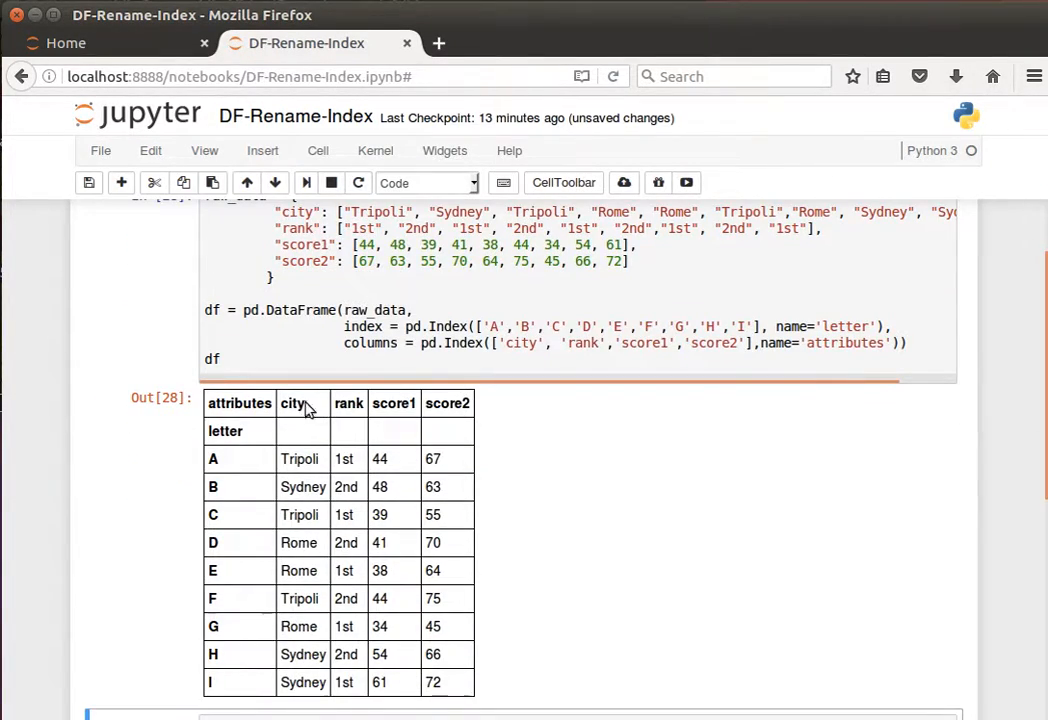
mouse_move(240, 524)
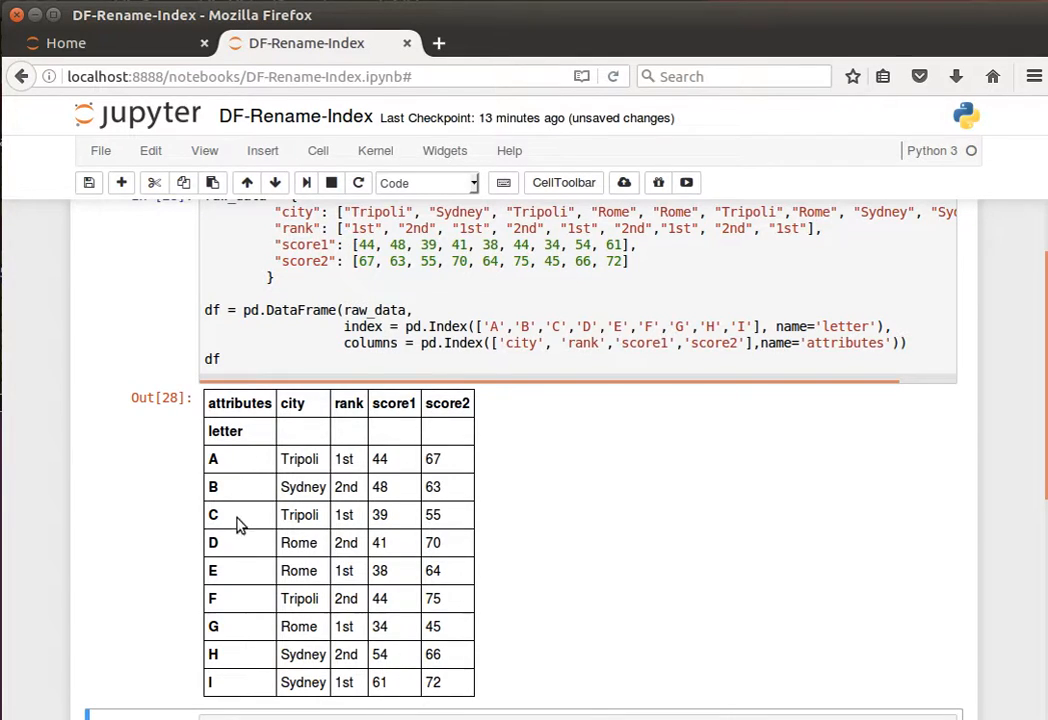
mouse_move(688, 430)
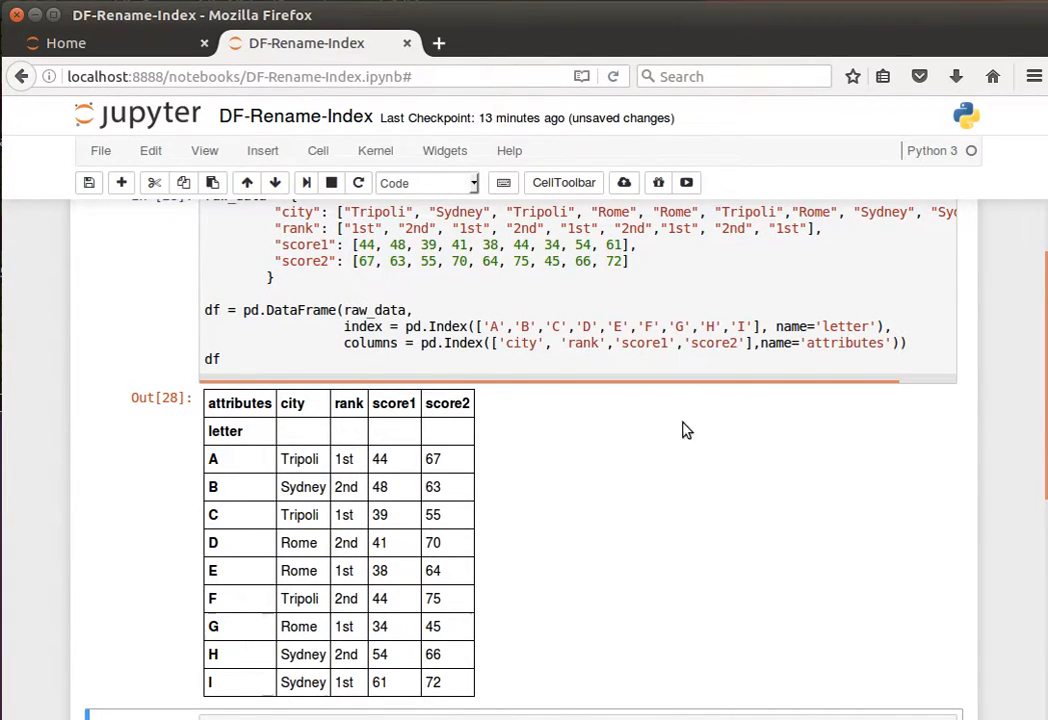
scroll(down, 3)
text(df.rename(index={'A':'a'}))
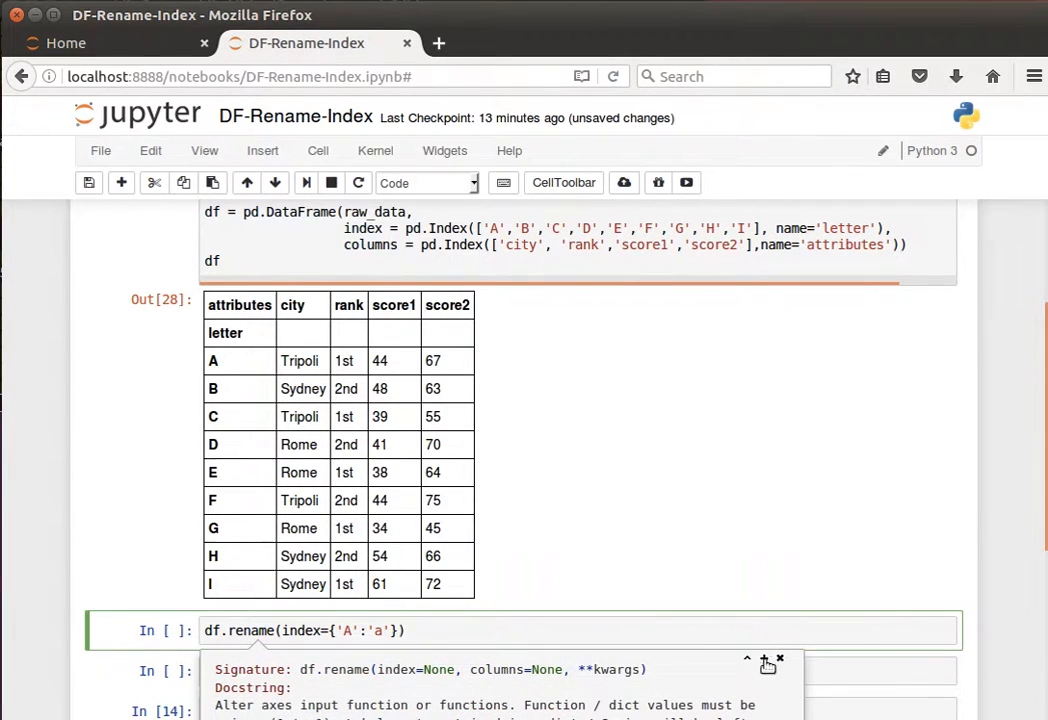
- Expand the df.rename docstring, read its columns parameter and examples, then close the pager
click(768, 660)
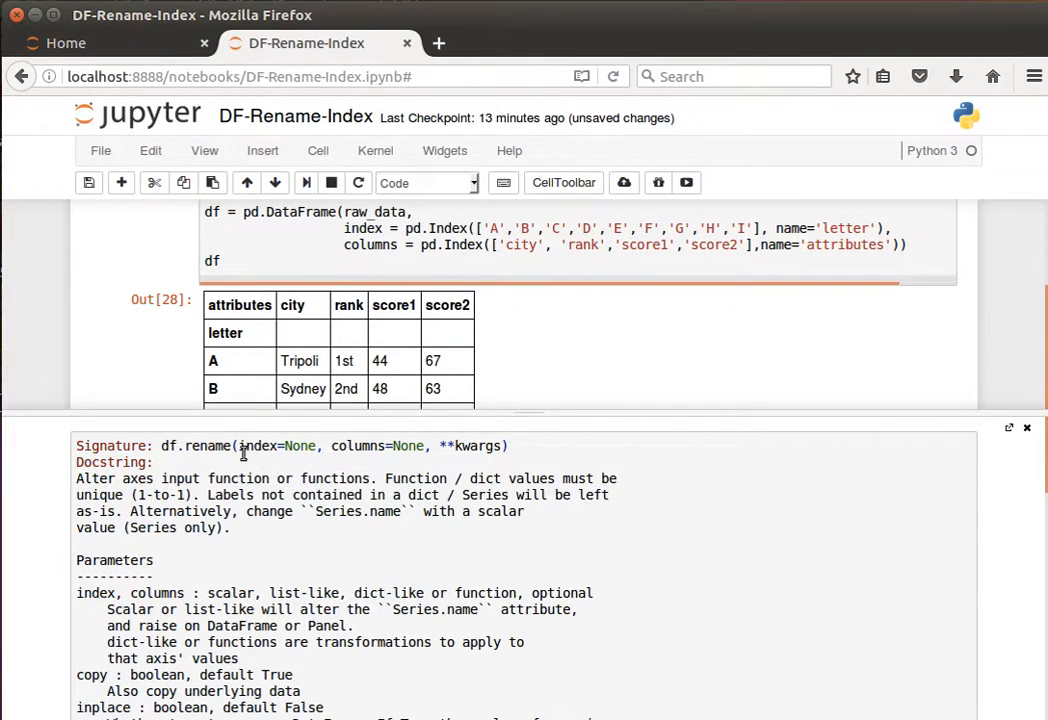
double_click(260, 446)
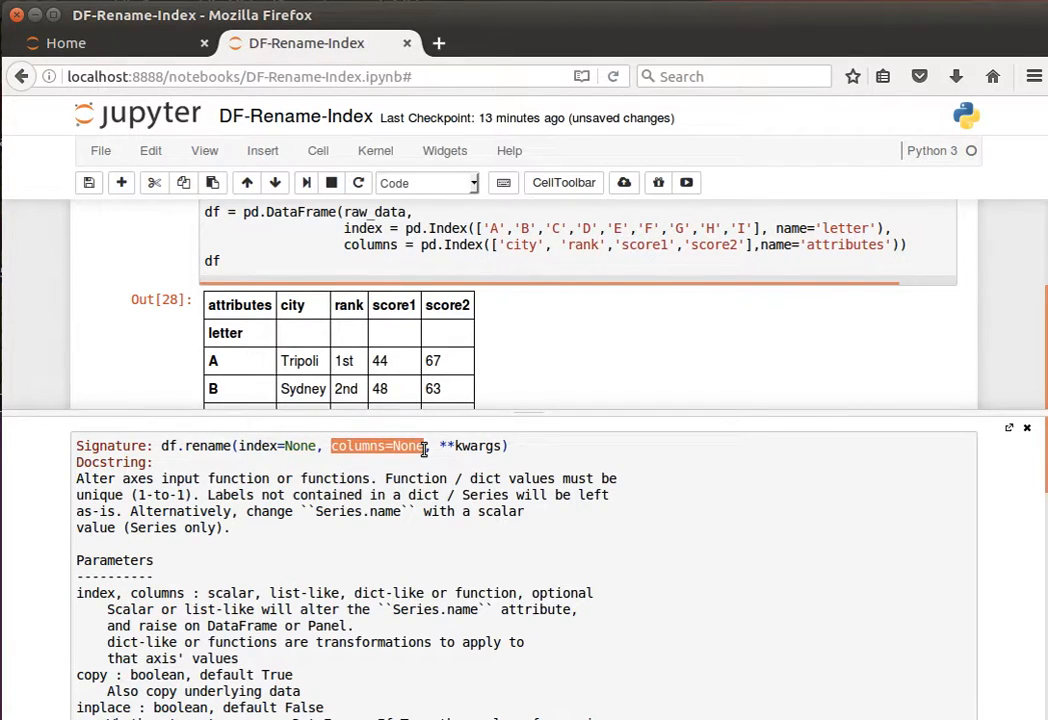
mouse_move(1028, 436)
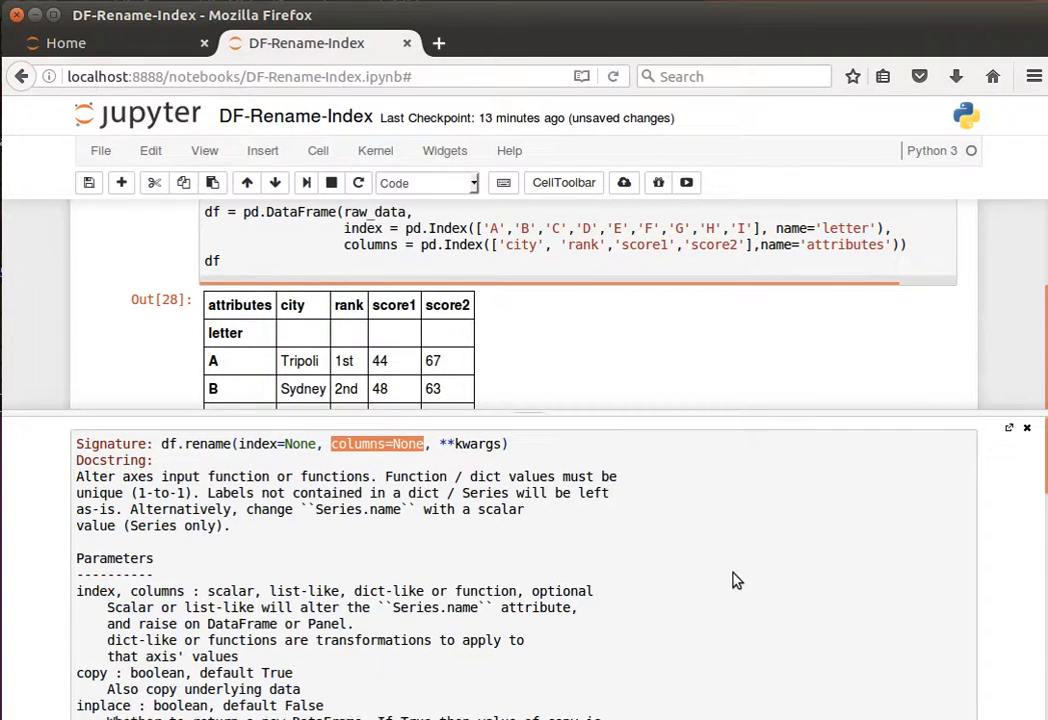
scroll(down, 3)
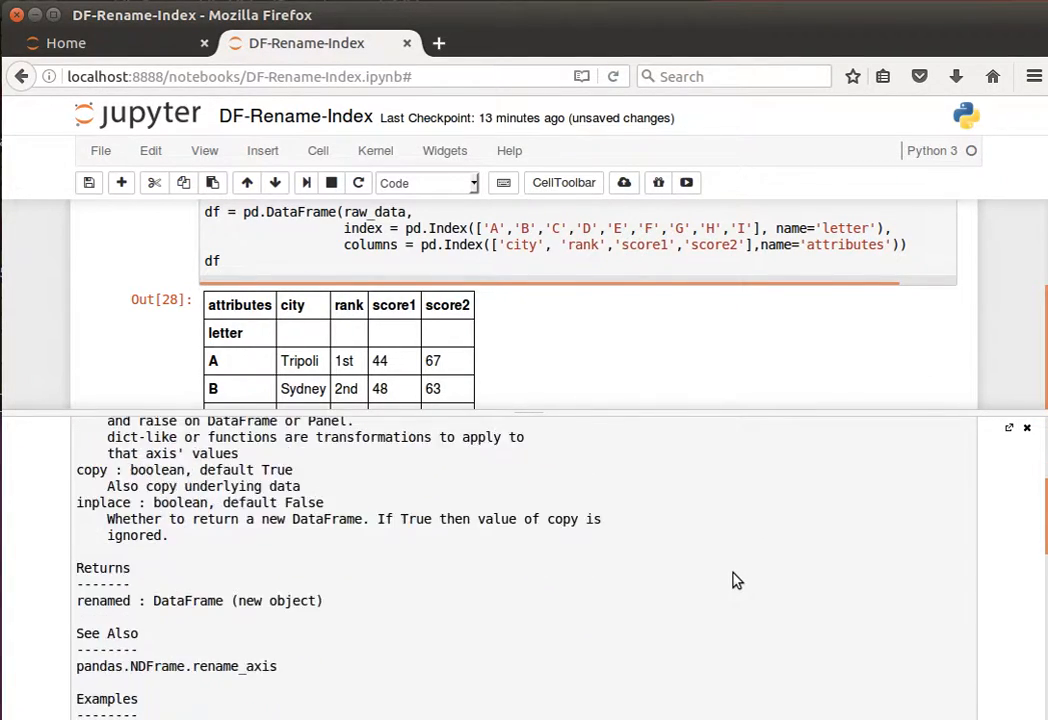
scroll(down, 3)
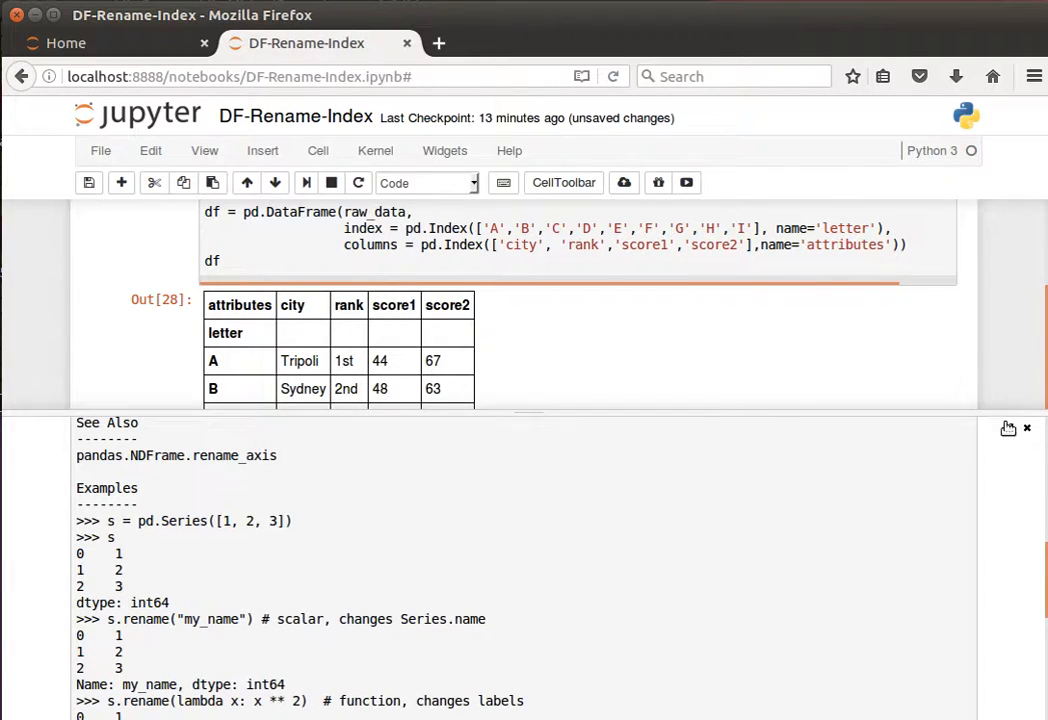
click(1028, 428)
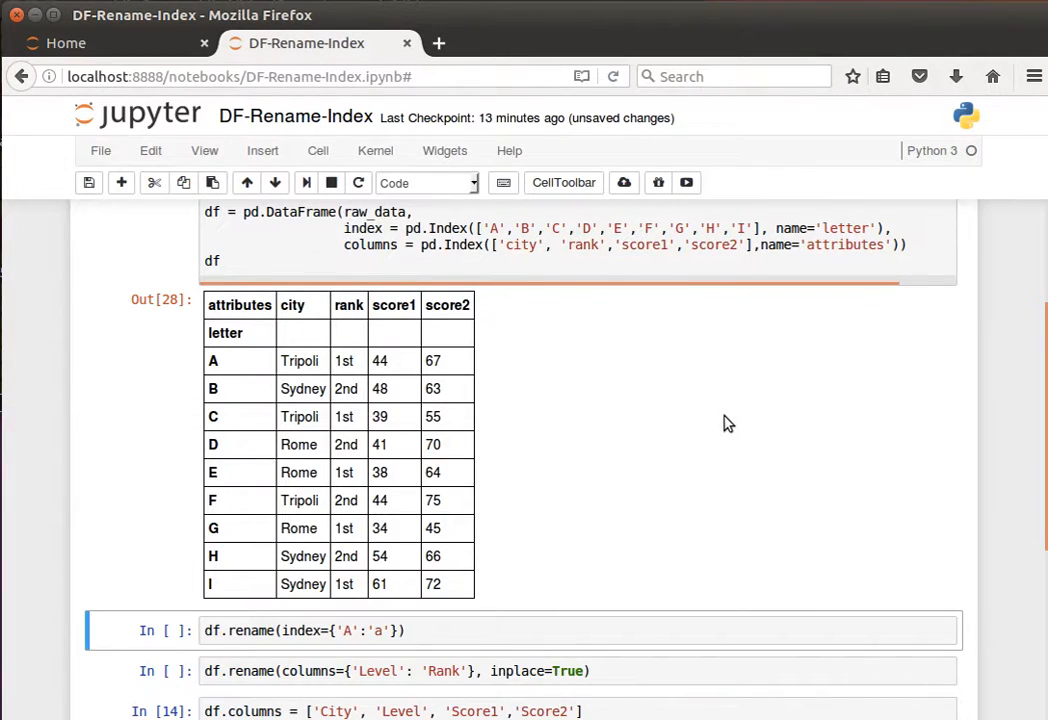
- Run df.rename(index={'A':'a','G':'gg'}) to show rows relabelled a and gg
scroll(down, 3)
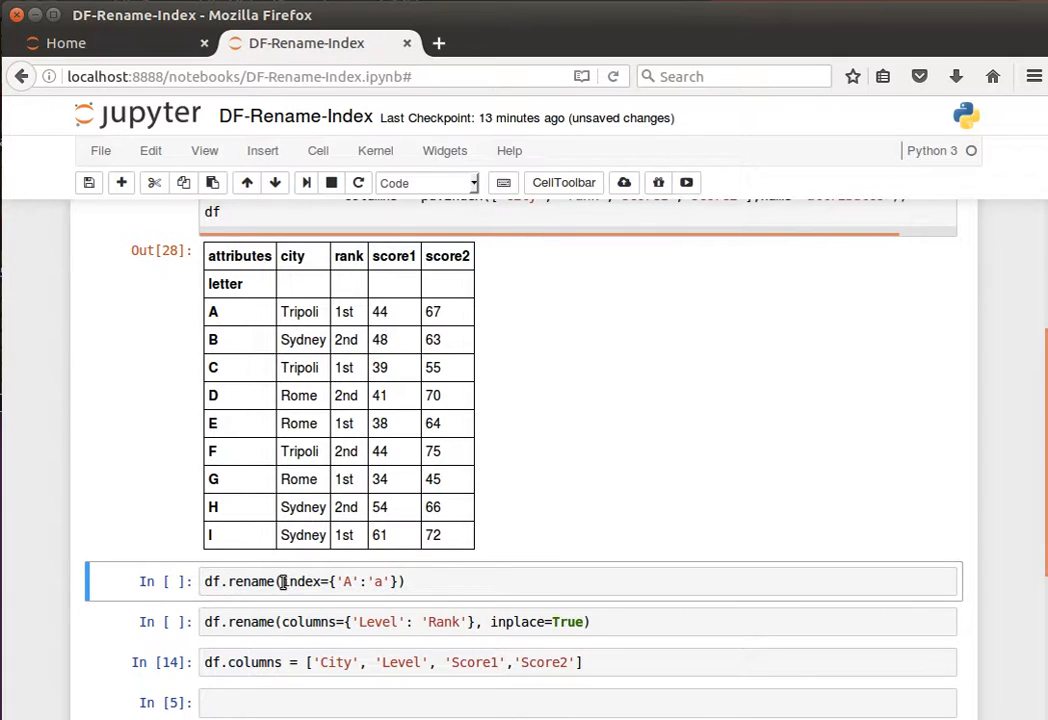
double_click(302, 580)
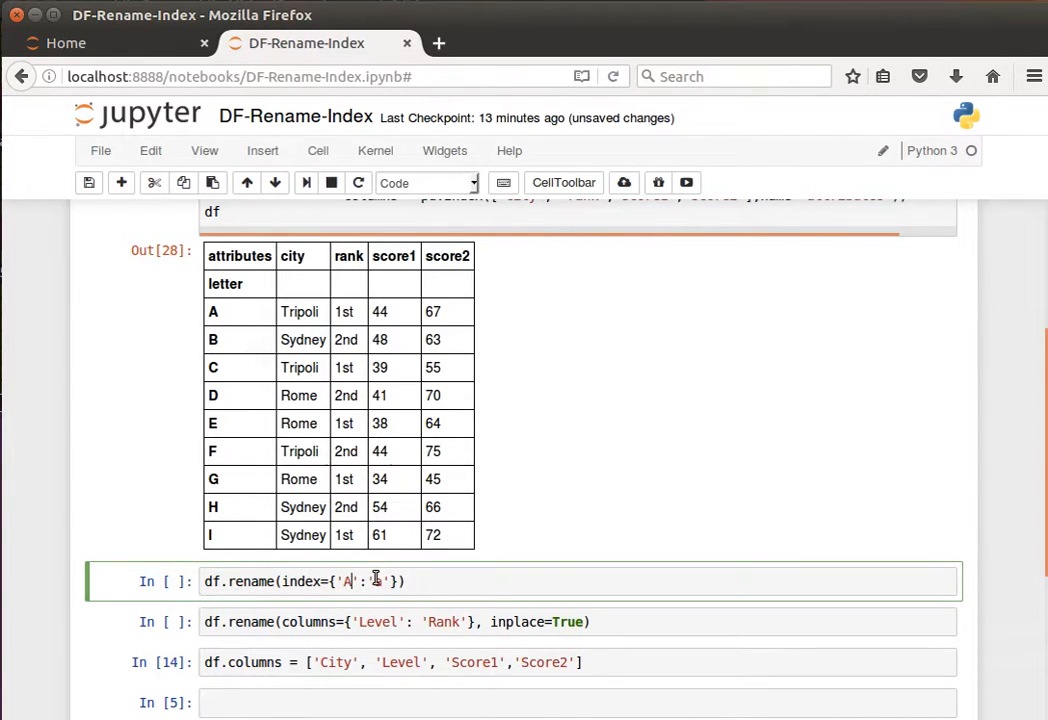
text(a)
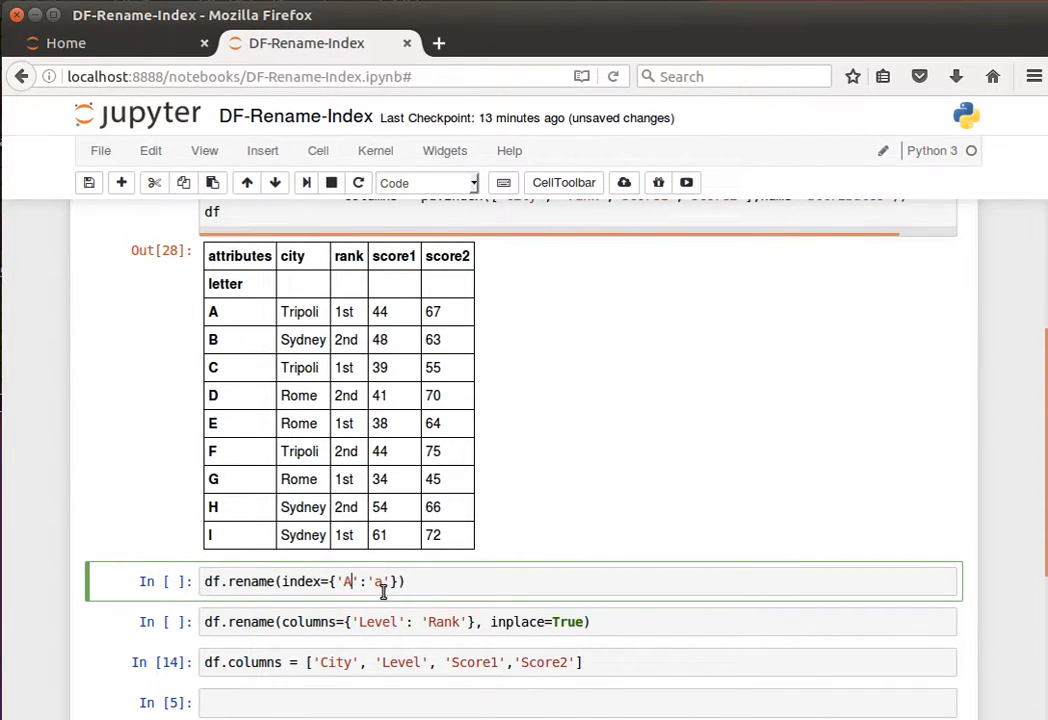
mouse_move(230, 324)
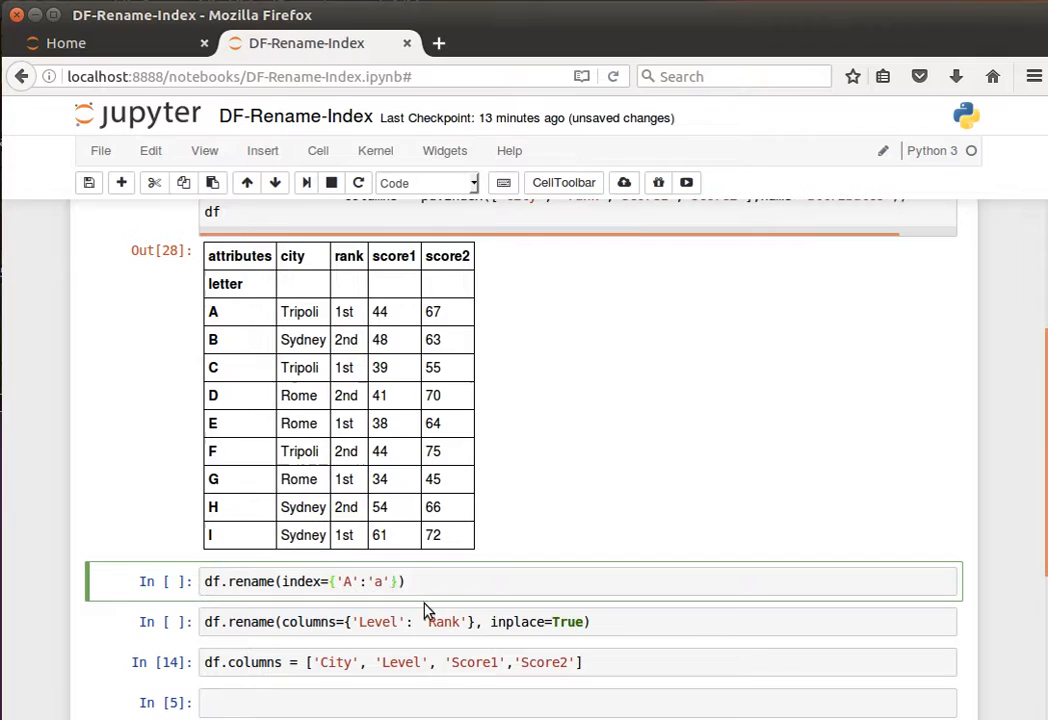
text(,'G')
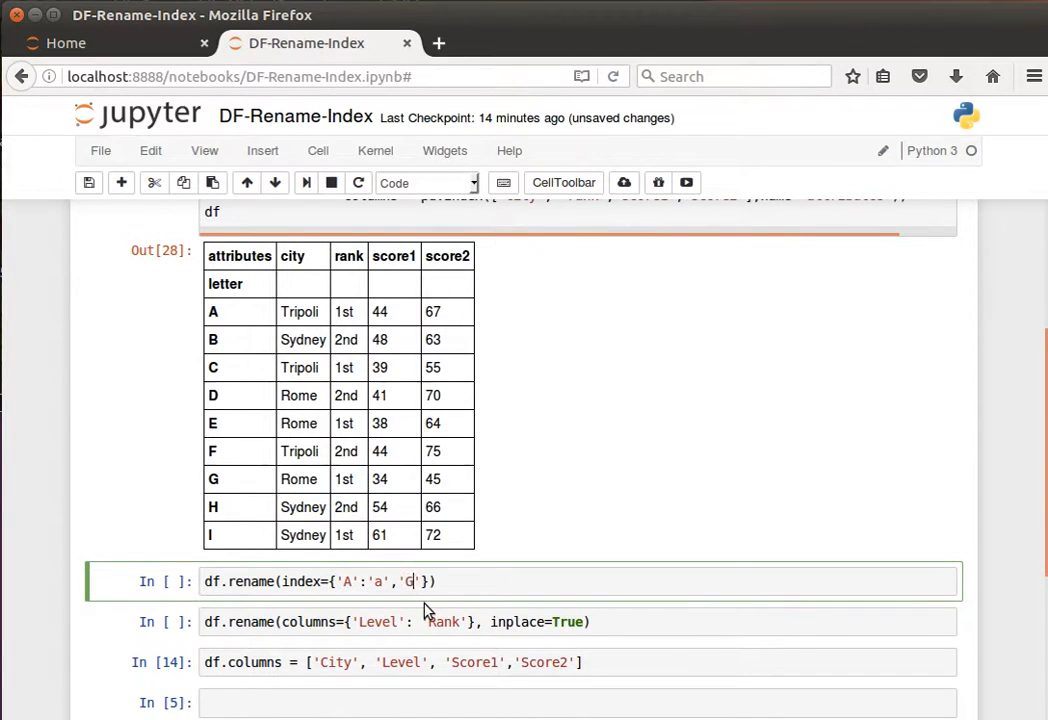
text(':'')
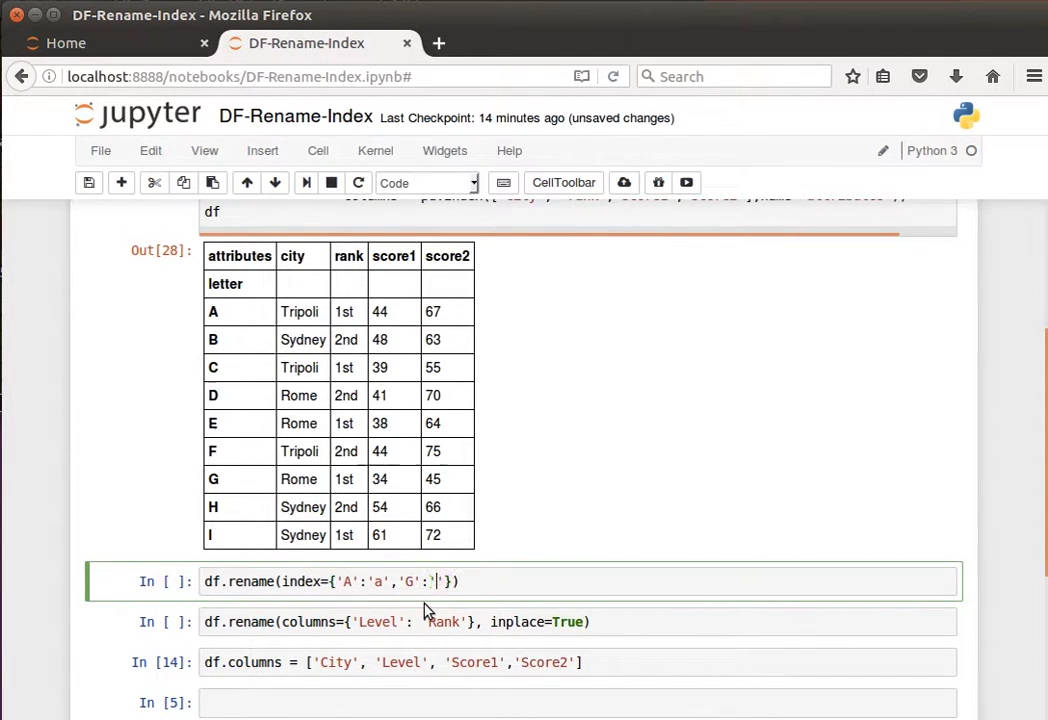
key(shift+Return)
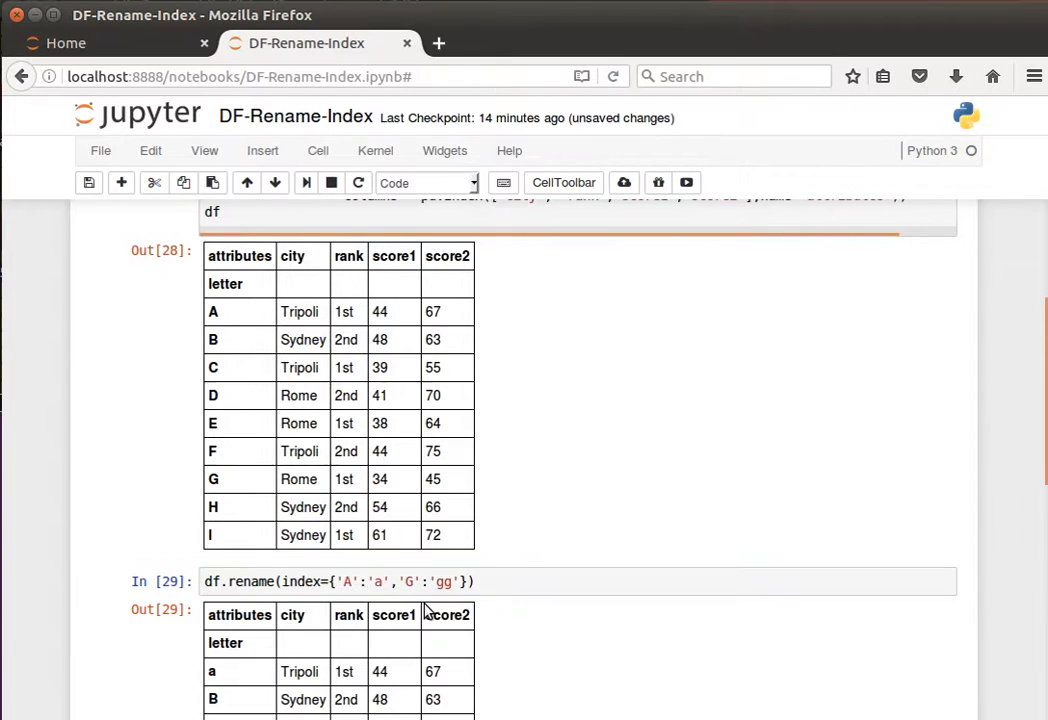
- Add inplace=True to the index rename and run it so df keeps the new row labels
scroll(down, 3)
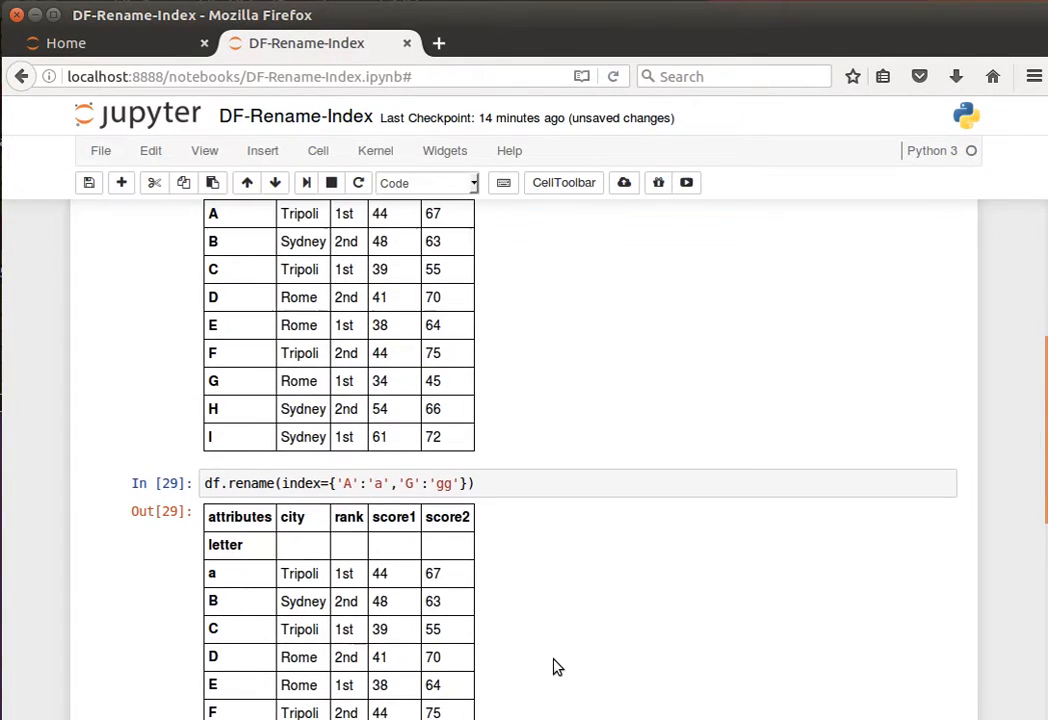
scroll(down, 3)
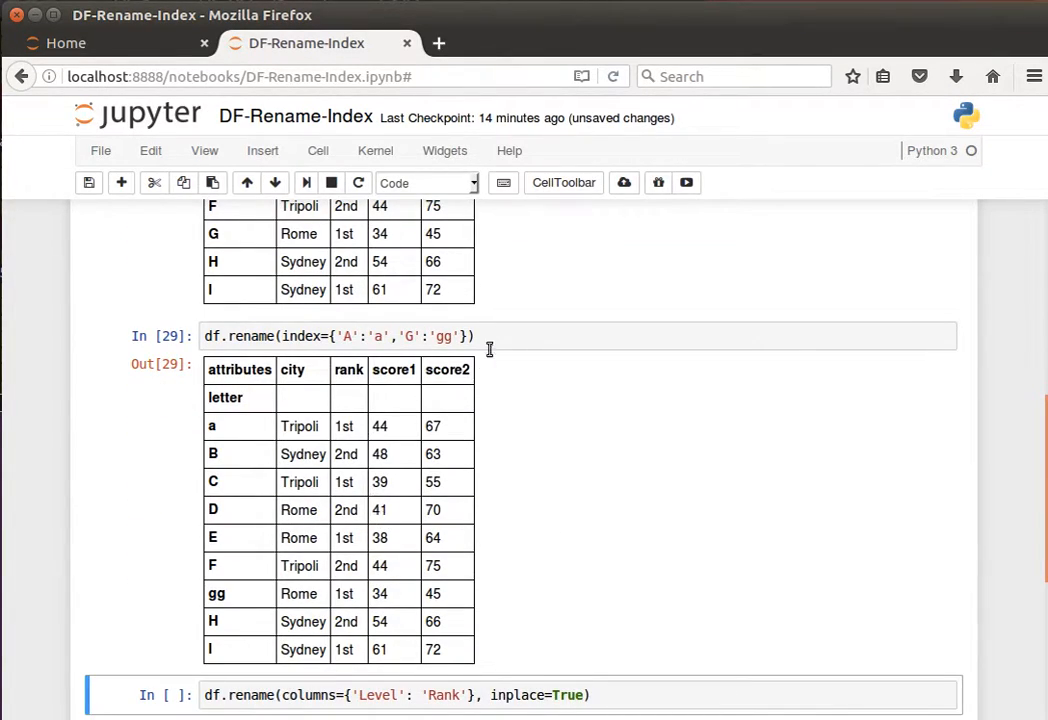
text(,in)
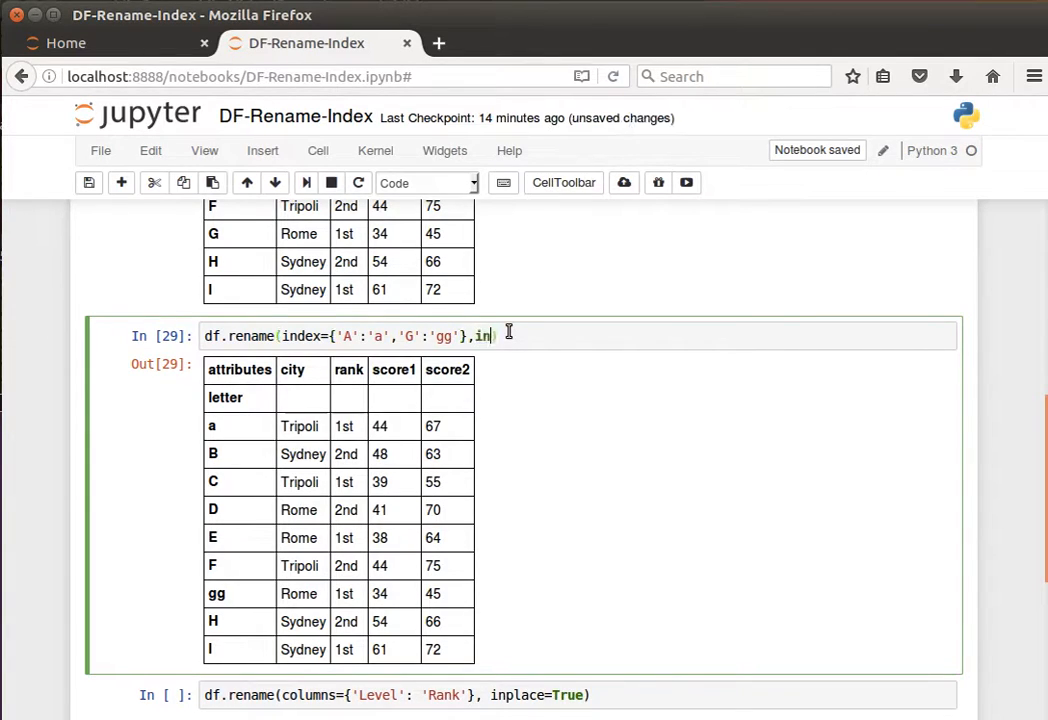
text(place=)
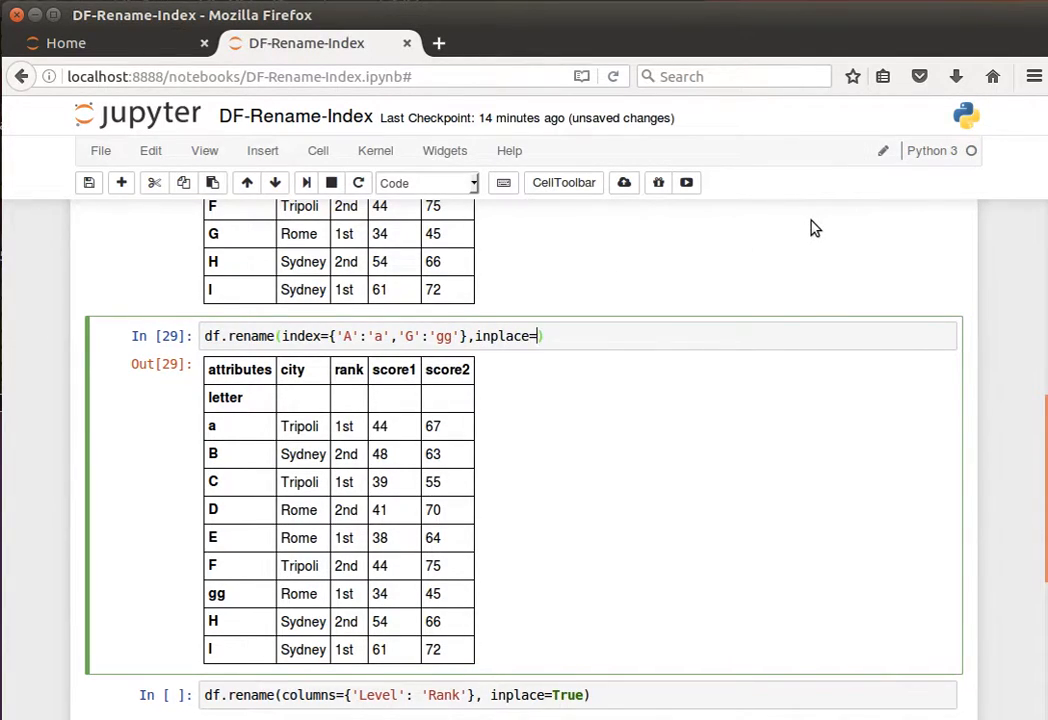
text(True)
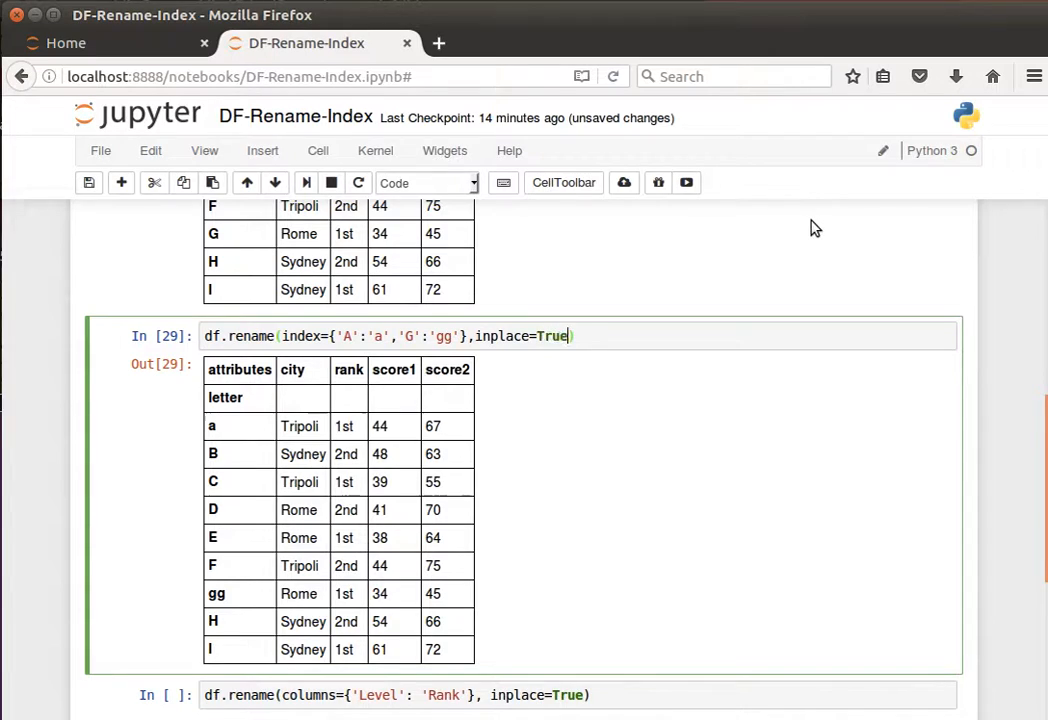
key(shift+Return)
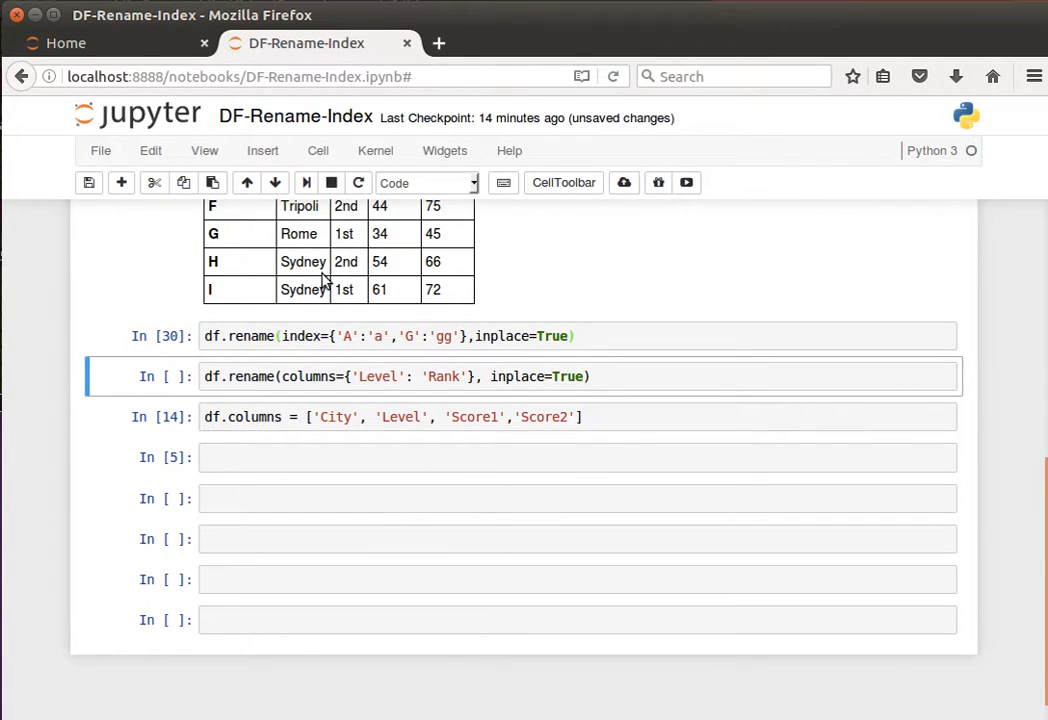
- Enter df in a new cell to display the renamed DataFrame
scroll(up, 3)
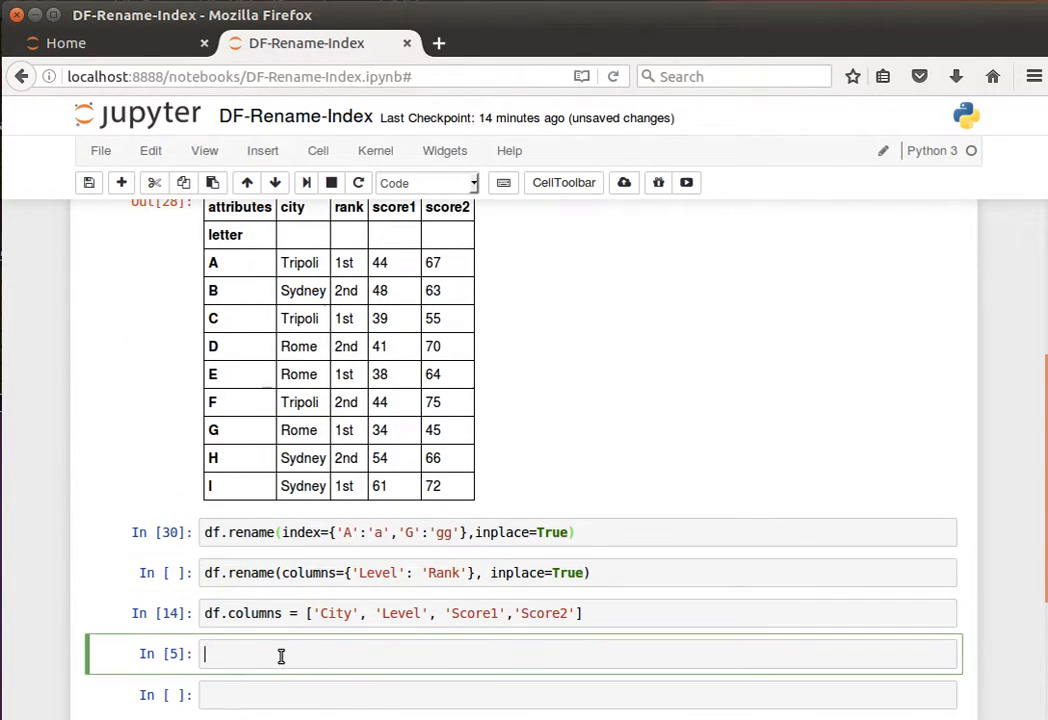
text(df)
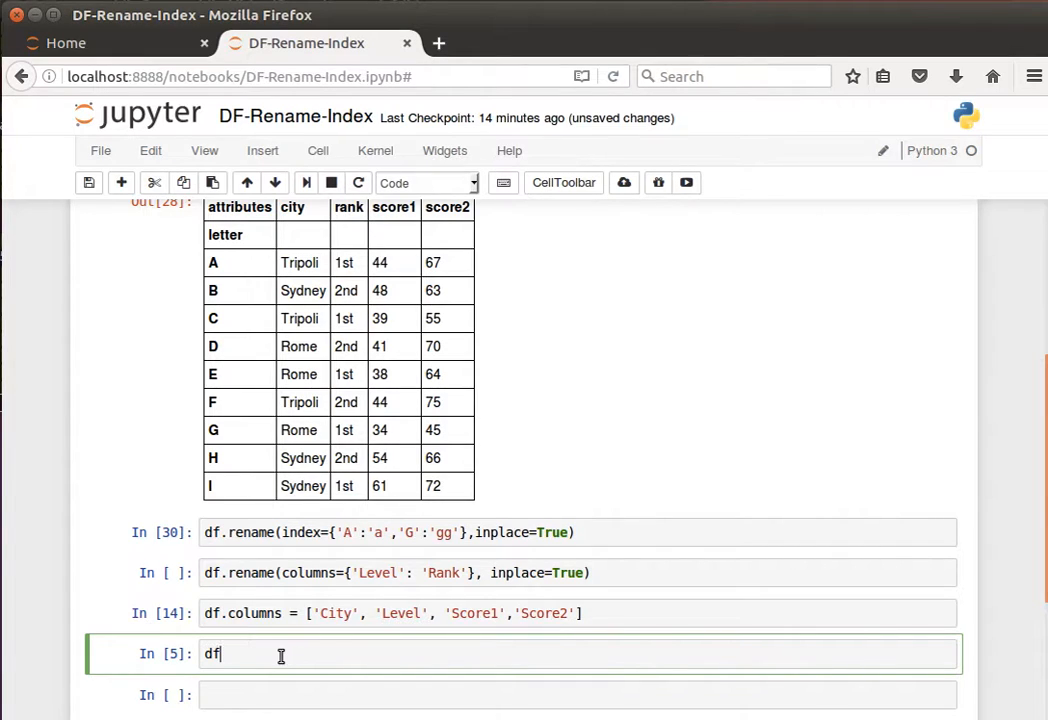
- Display df, then run df.rename(columns={'rank': 'Rank'}) to capitalise the rank column
key(shift+Return)
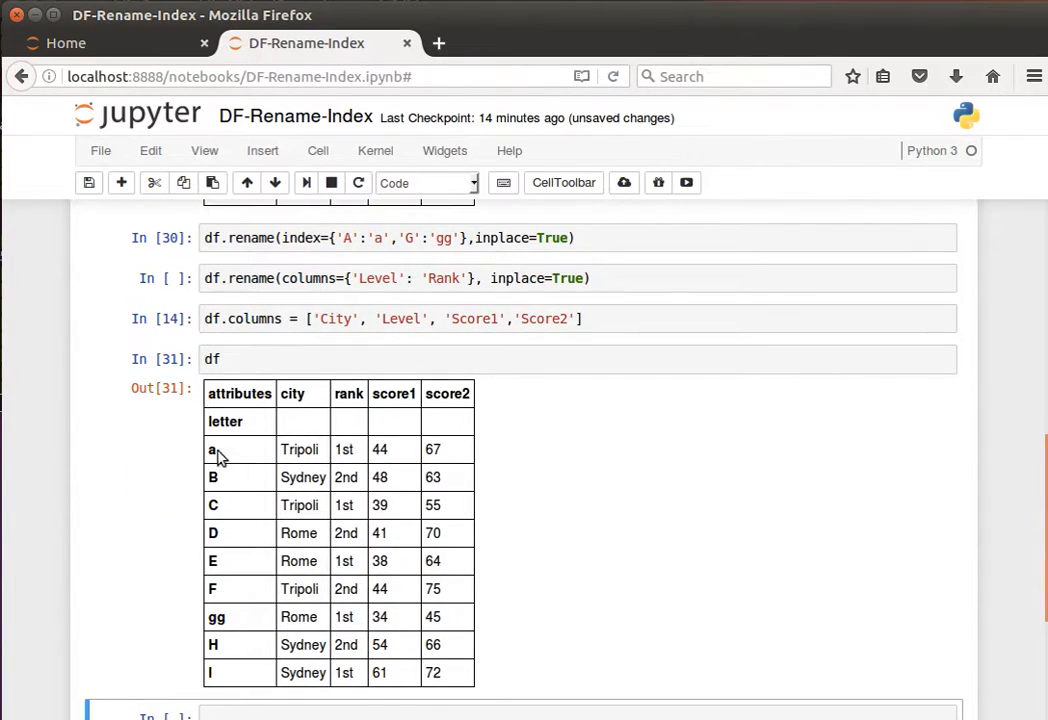
mouse_move(308, 300)
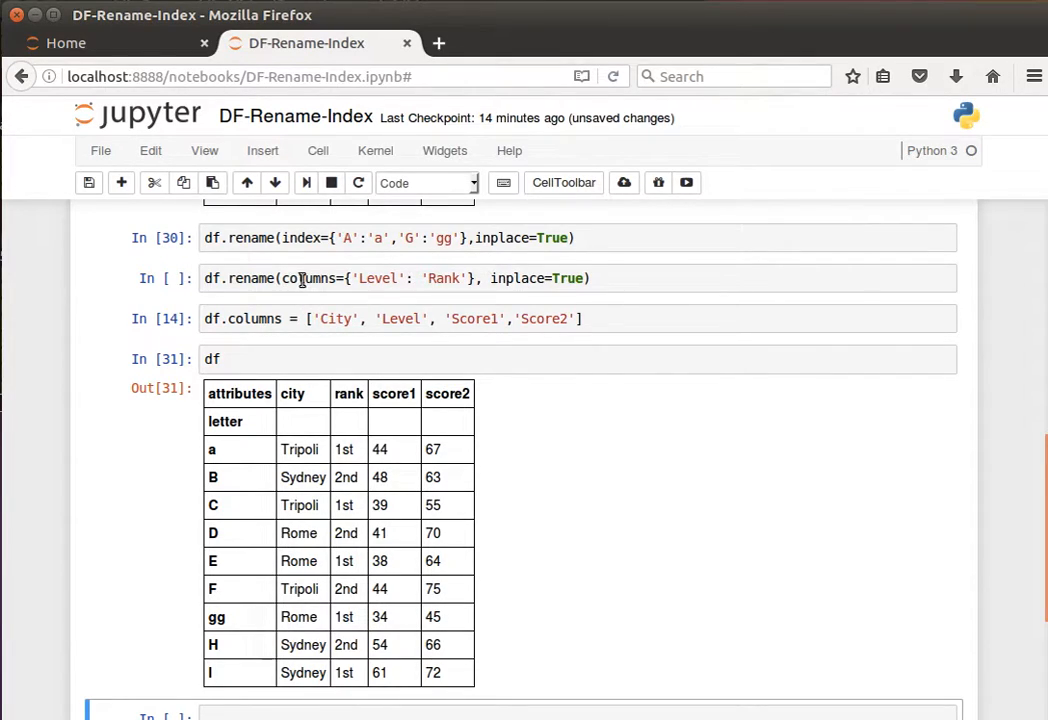
click(300, 278)
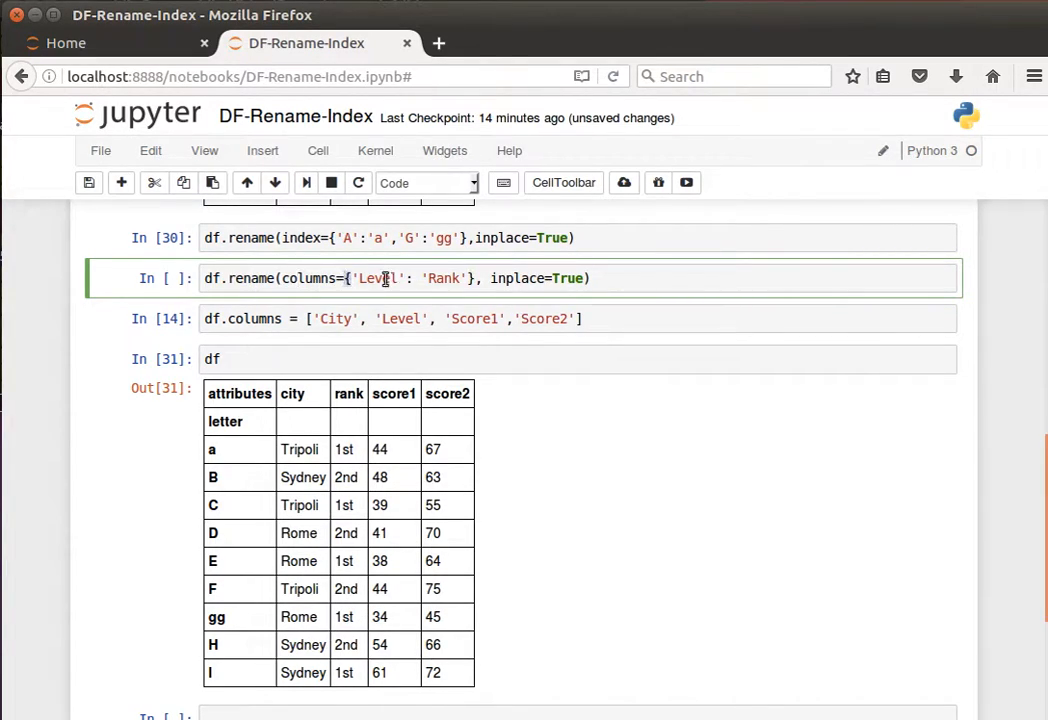
scroll(down, 3)
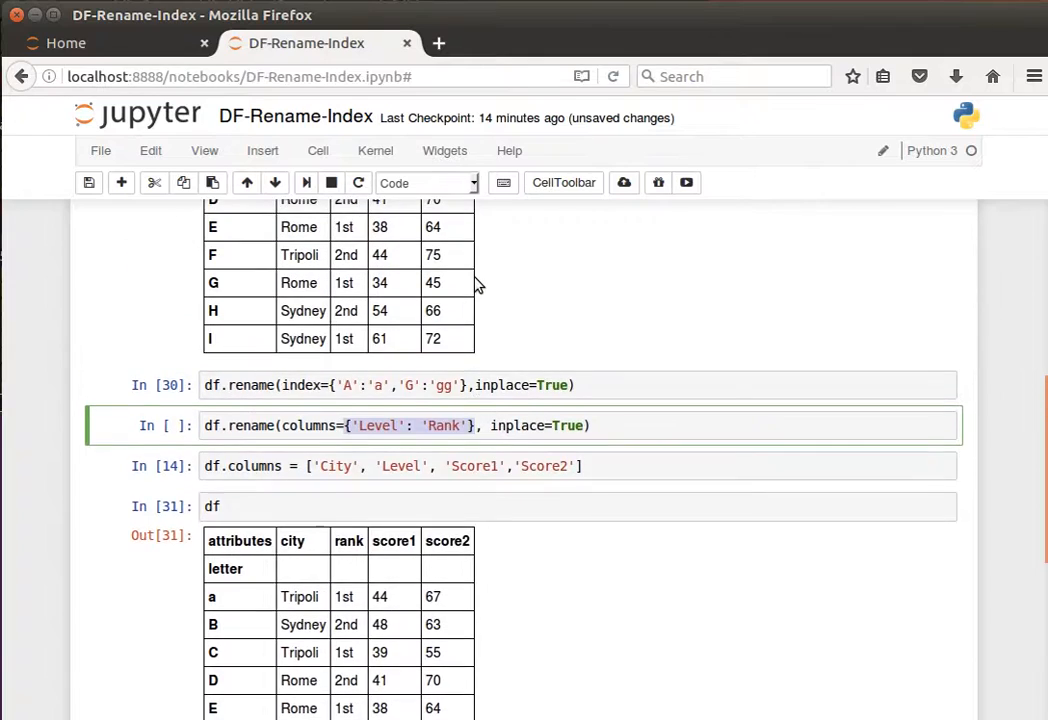
scroll(up, 3)
text(r)
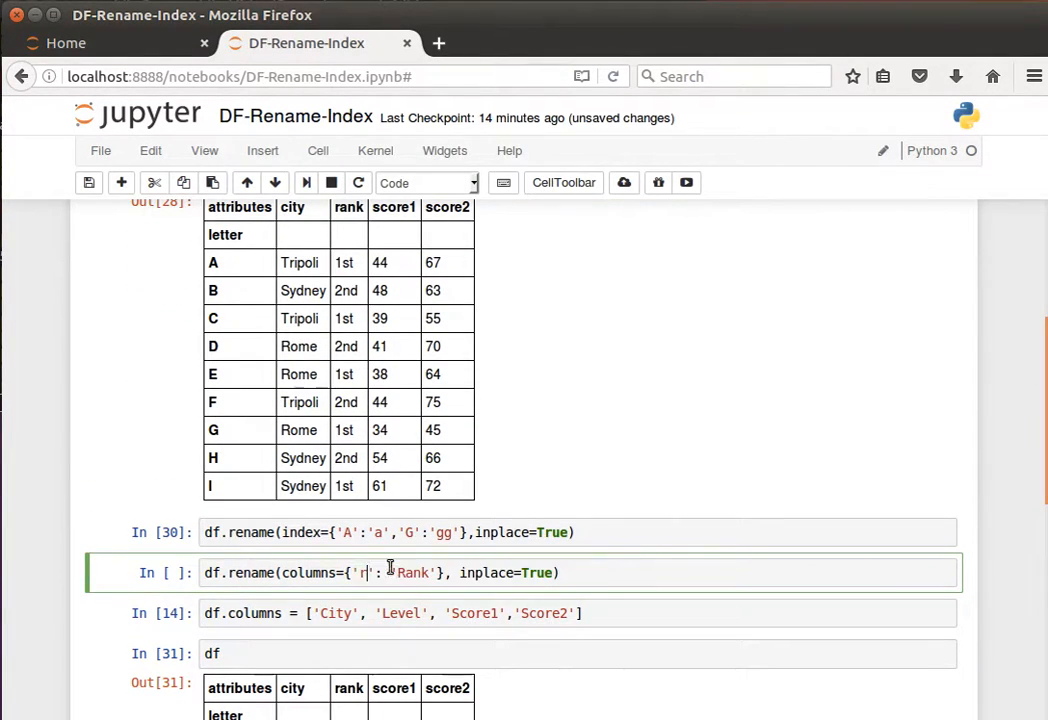
text(ank)
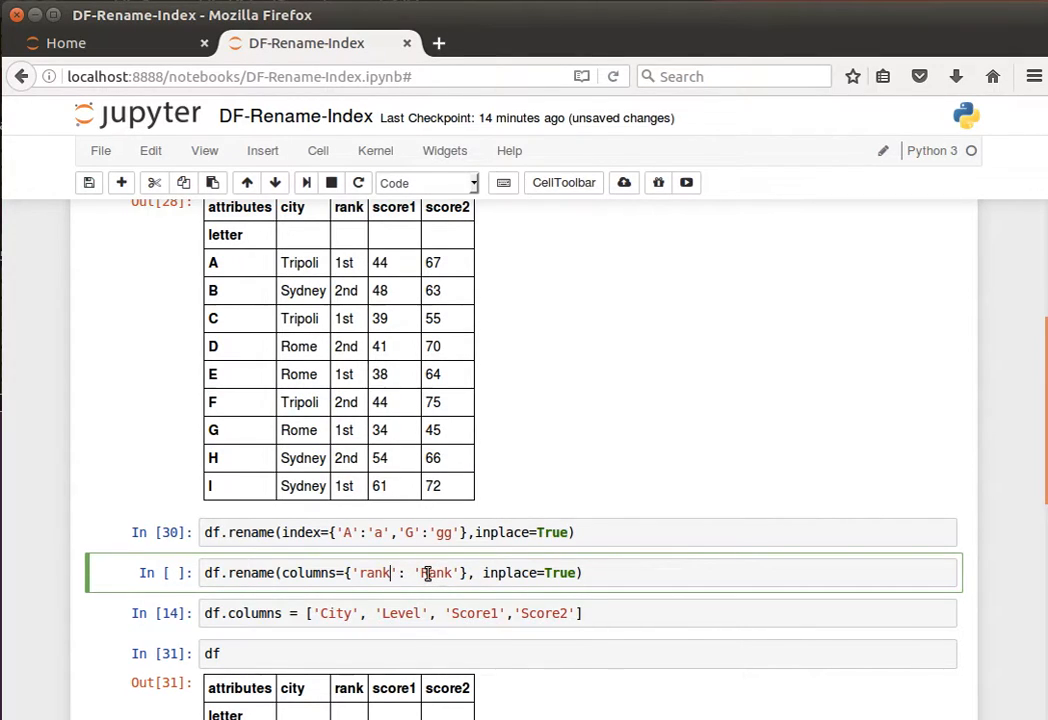
key(shift+Return)
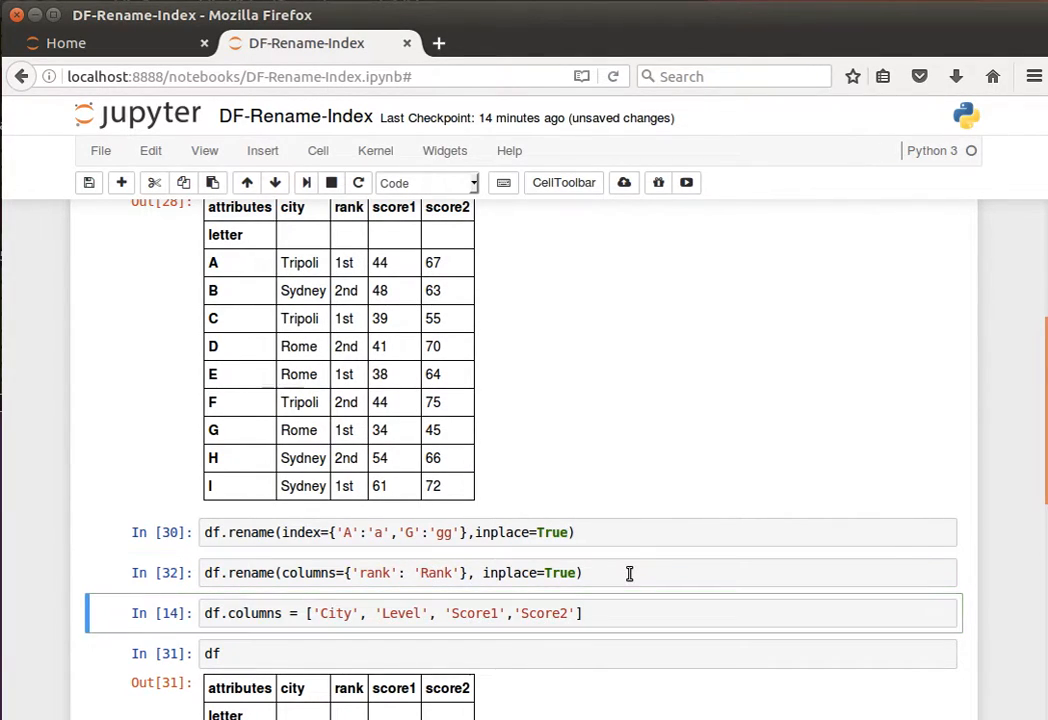
mouse_move(396, 654)
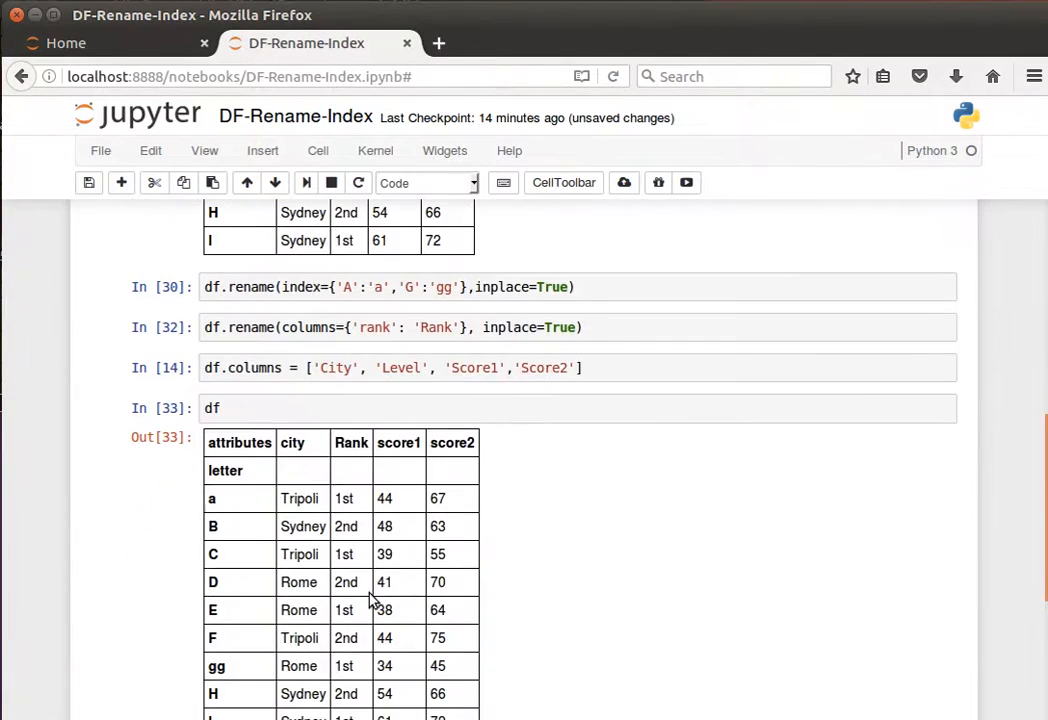
mouse_move(350, 448)
text(.)
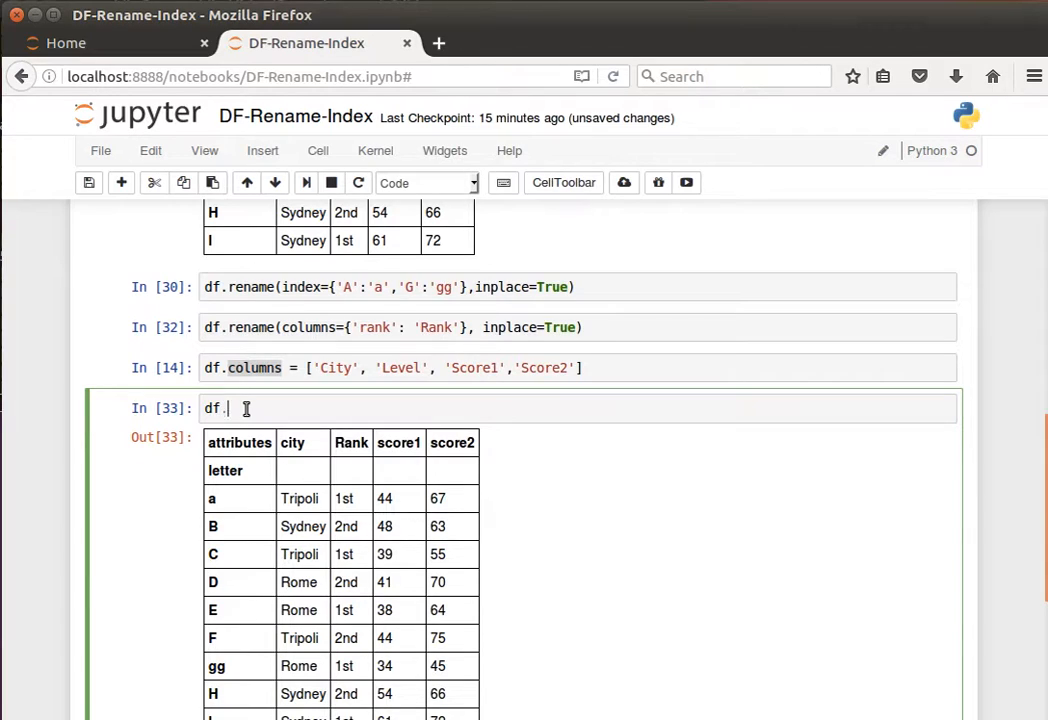
- List df.columns, then reassign them to City, Level, Score1, Score2 via df.columns
text(columns)
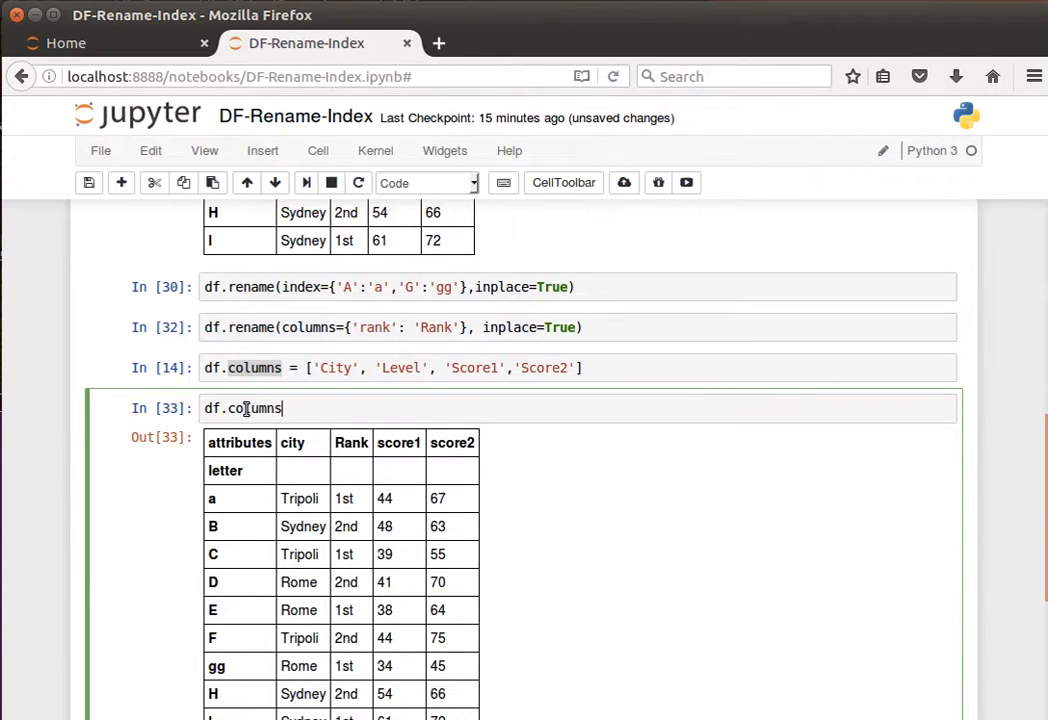
key(shift+Return)
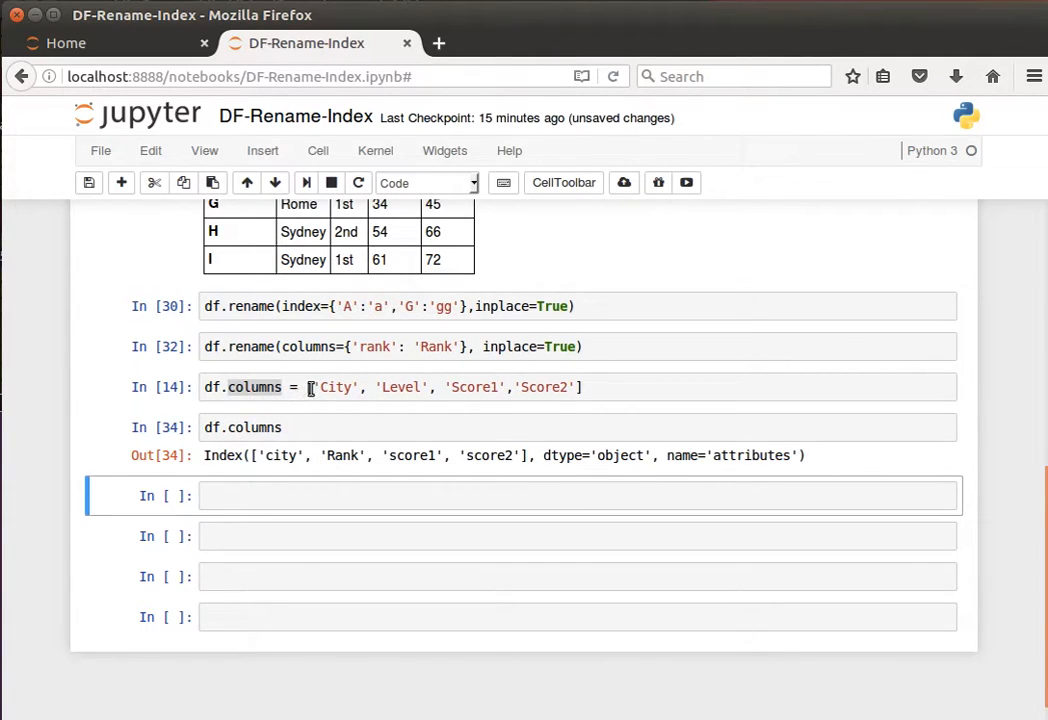
click(580, 388)
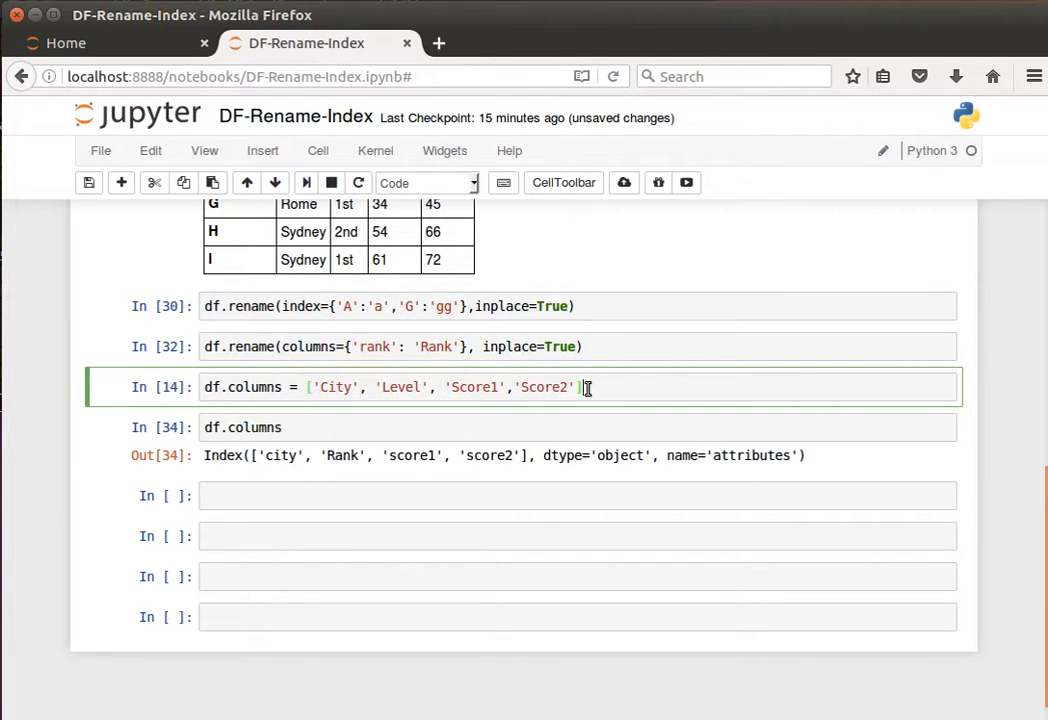
key(shift+Return)
text(df)
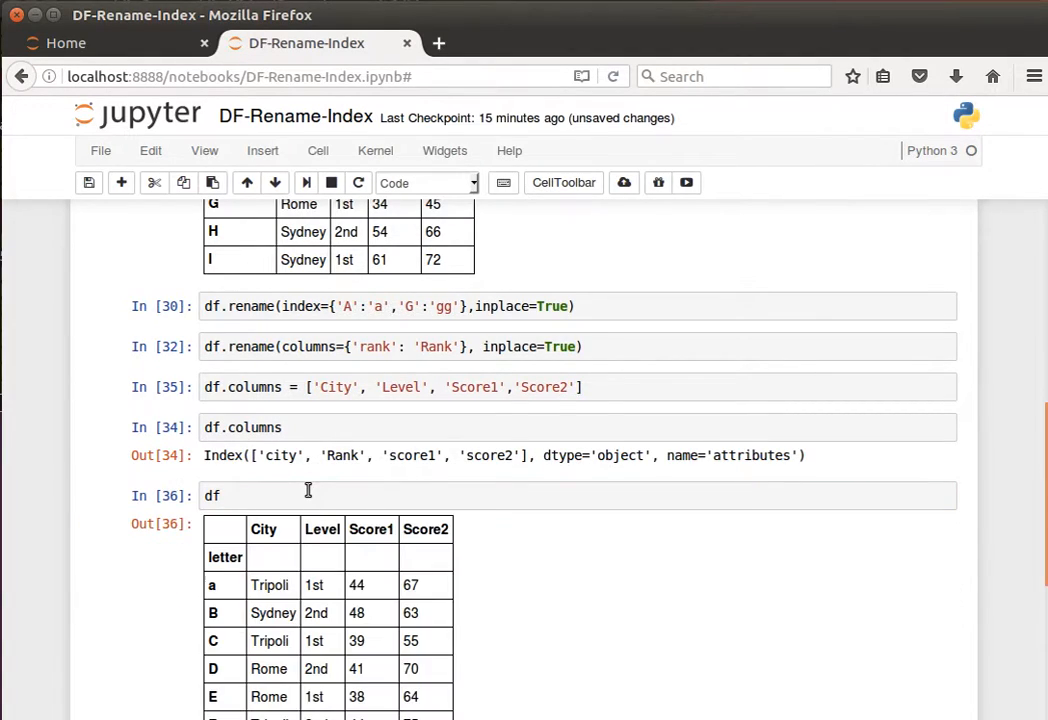
mouse_move(436, 410)
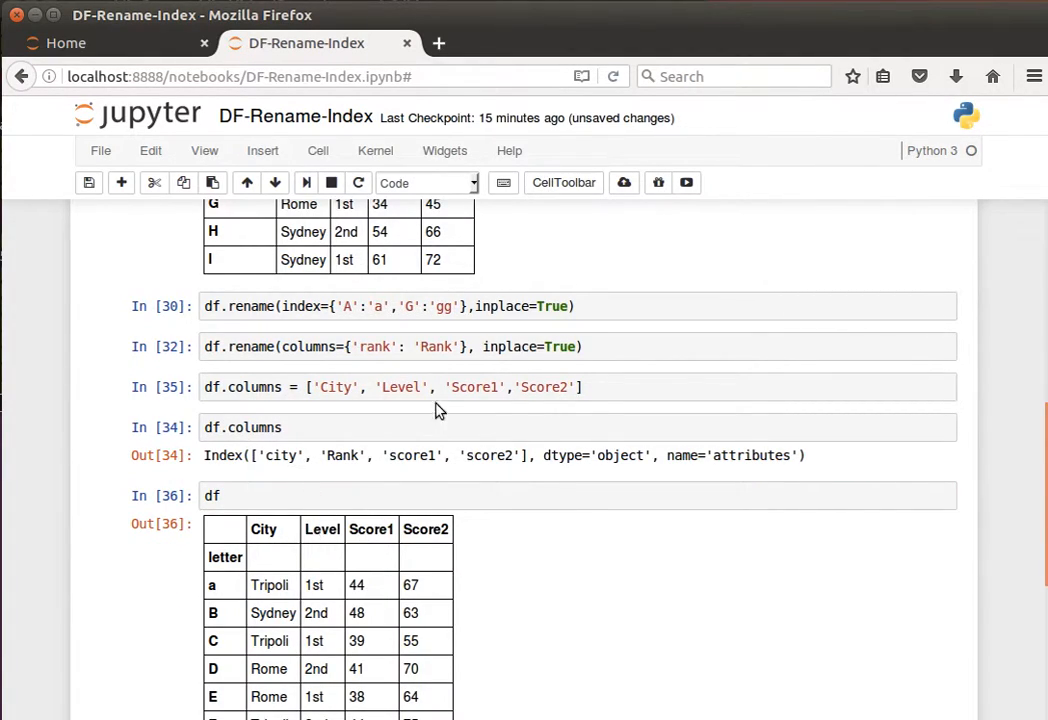
click(400, 388)
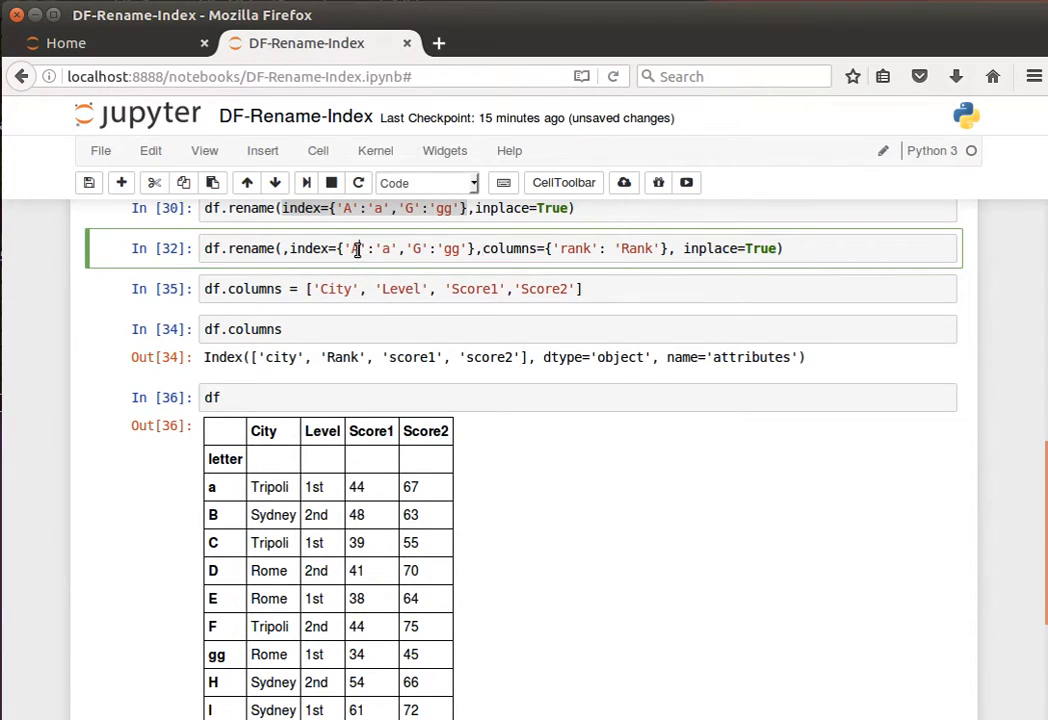
mouse_move(484, 332)
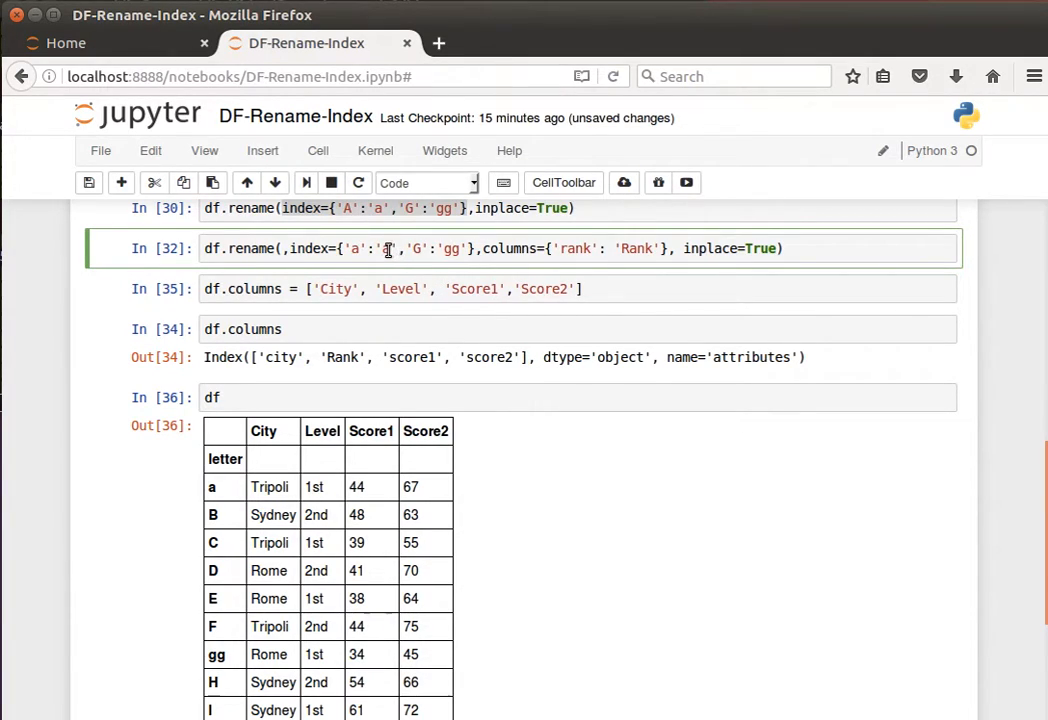
- Draft df.rename(index={'a':'AA','gg':'GG'}, columns={'Level':...}) in the earlier cell
text(AA)
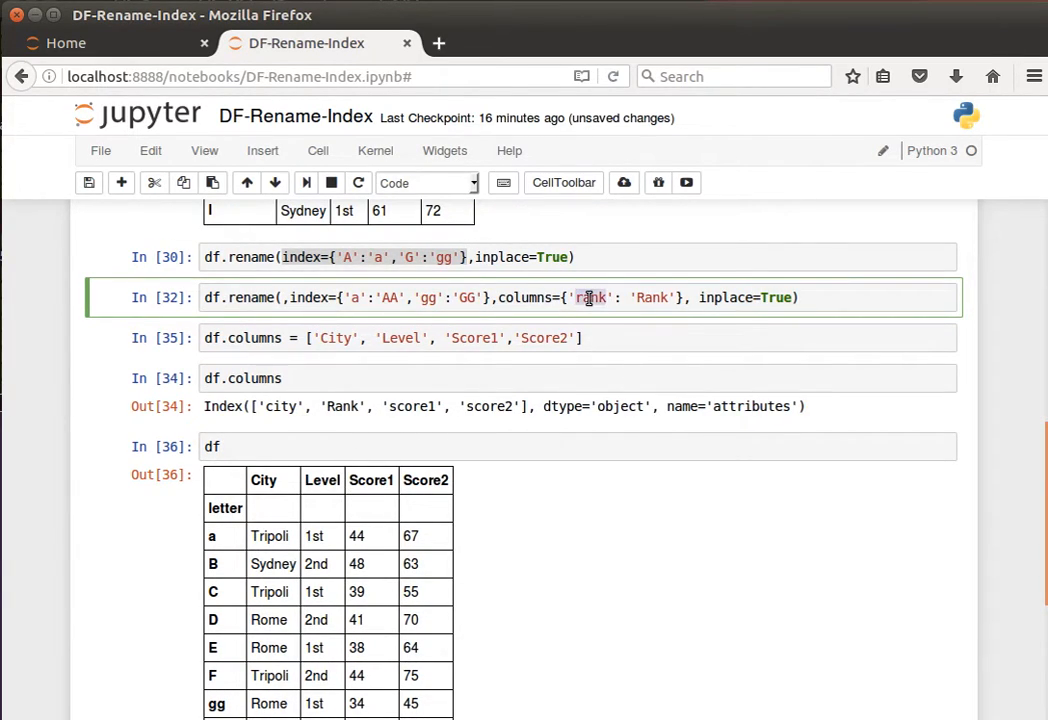
text(Level)
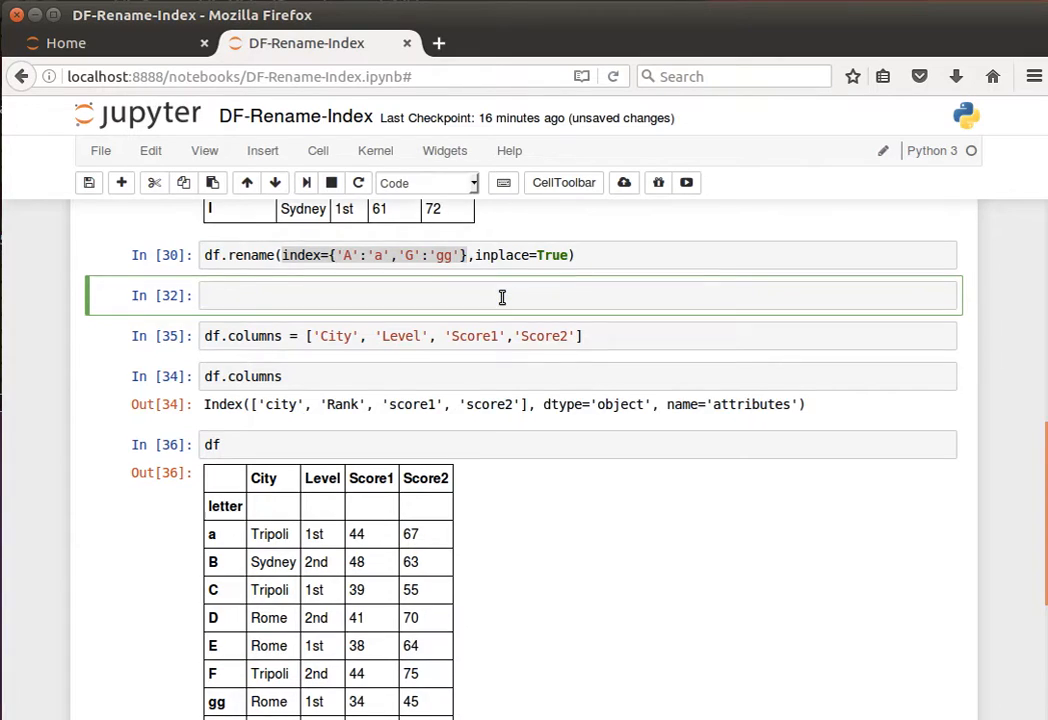
- Run the combined AA/GG/L rename in a new cell, hit SyntaxError, and remove the stray comma
scroll(down, 3)
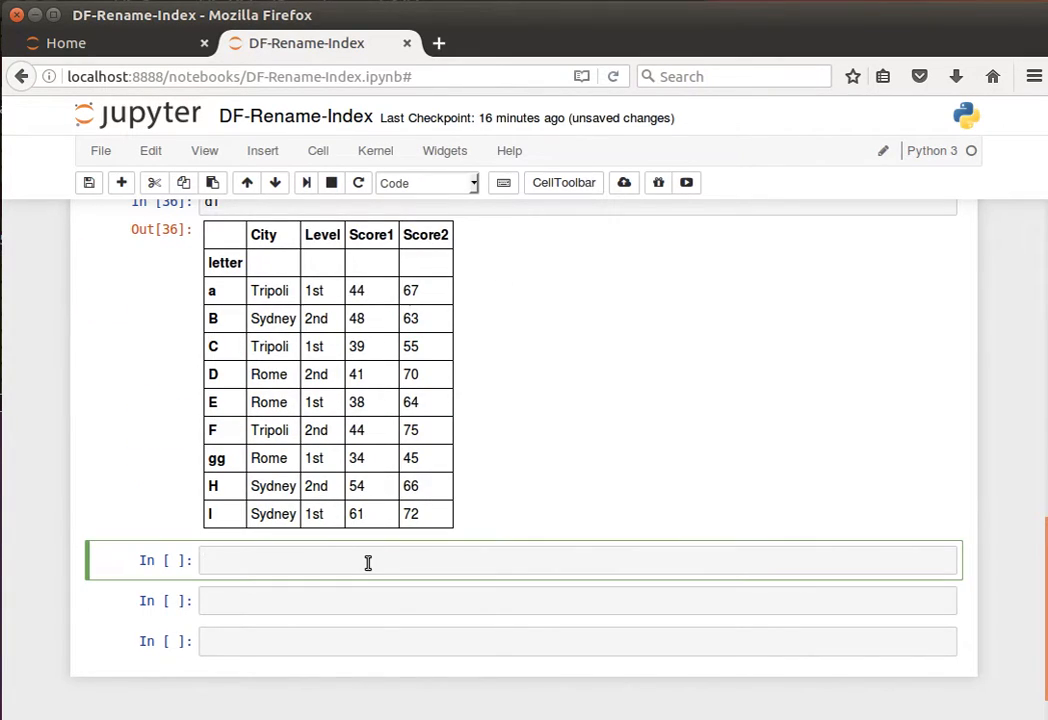
text(df.rename(,index={'a':'AA','gg':'GG'},columns={'Level': 'L'}, inplace=True))
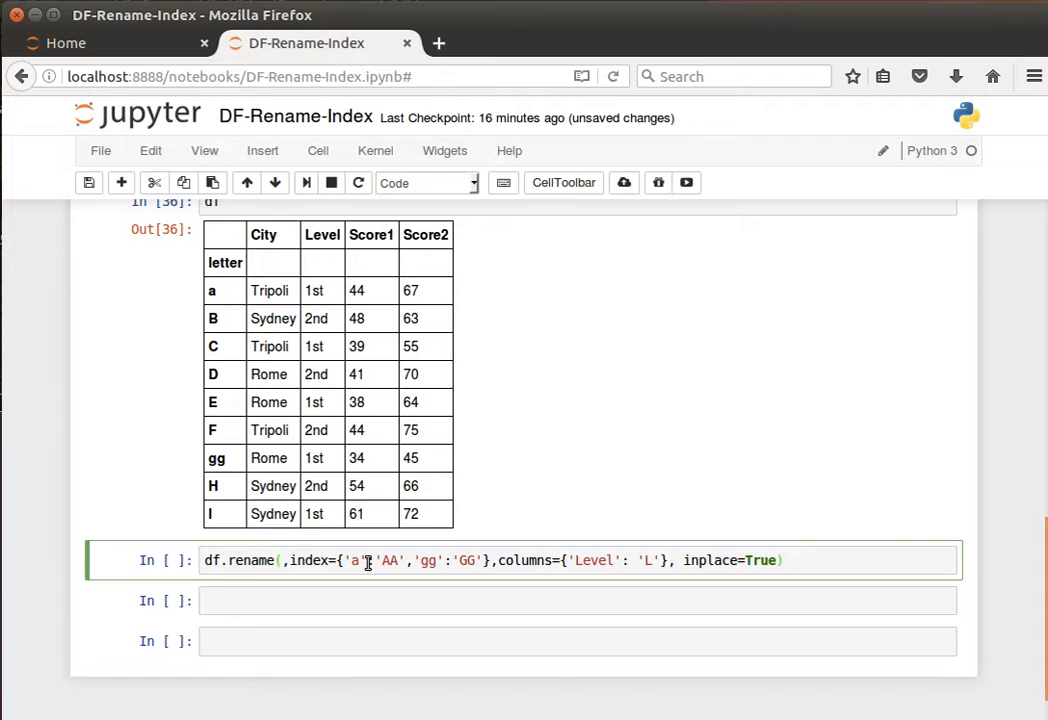
mouse_move(304, 308)
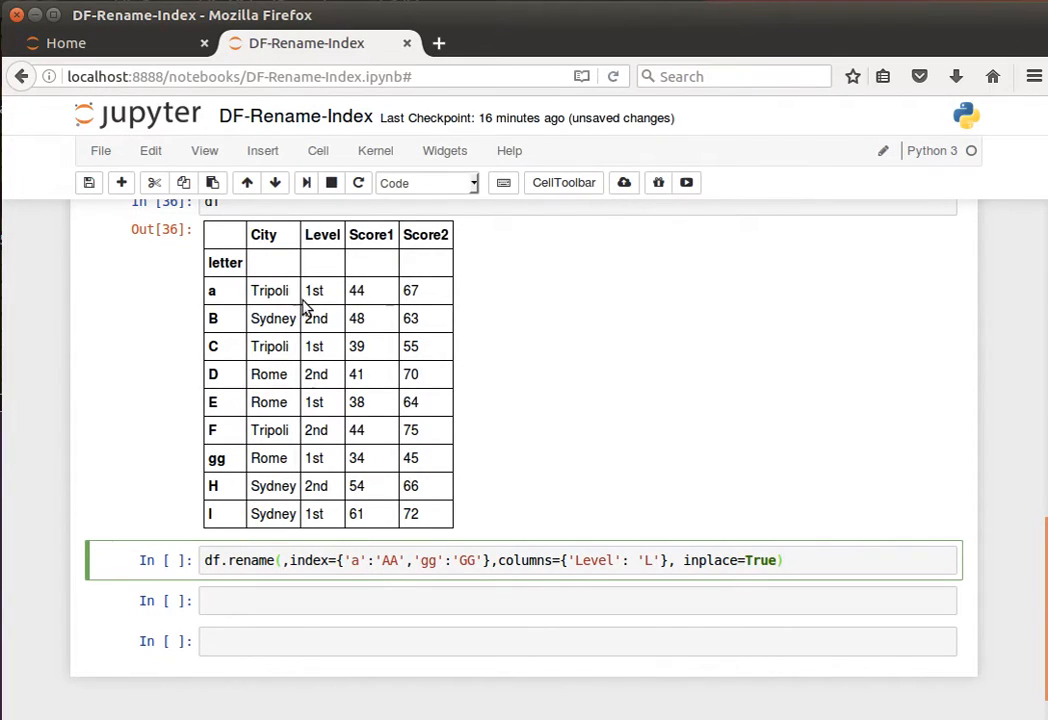
click(784, 560)
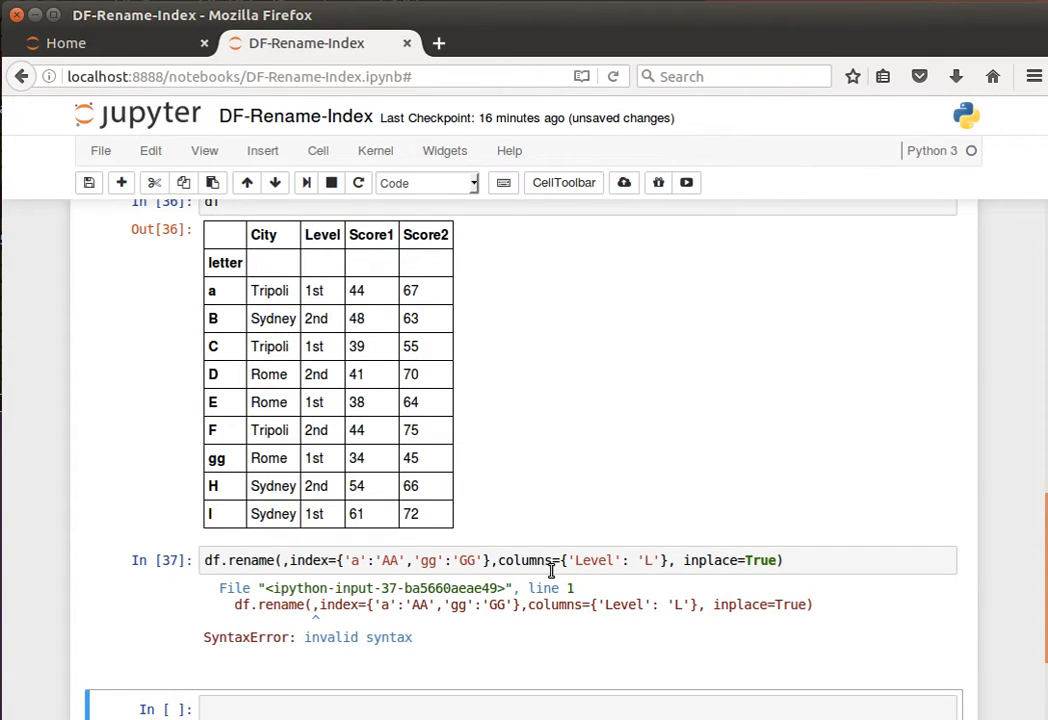
click(290, 560)
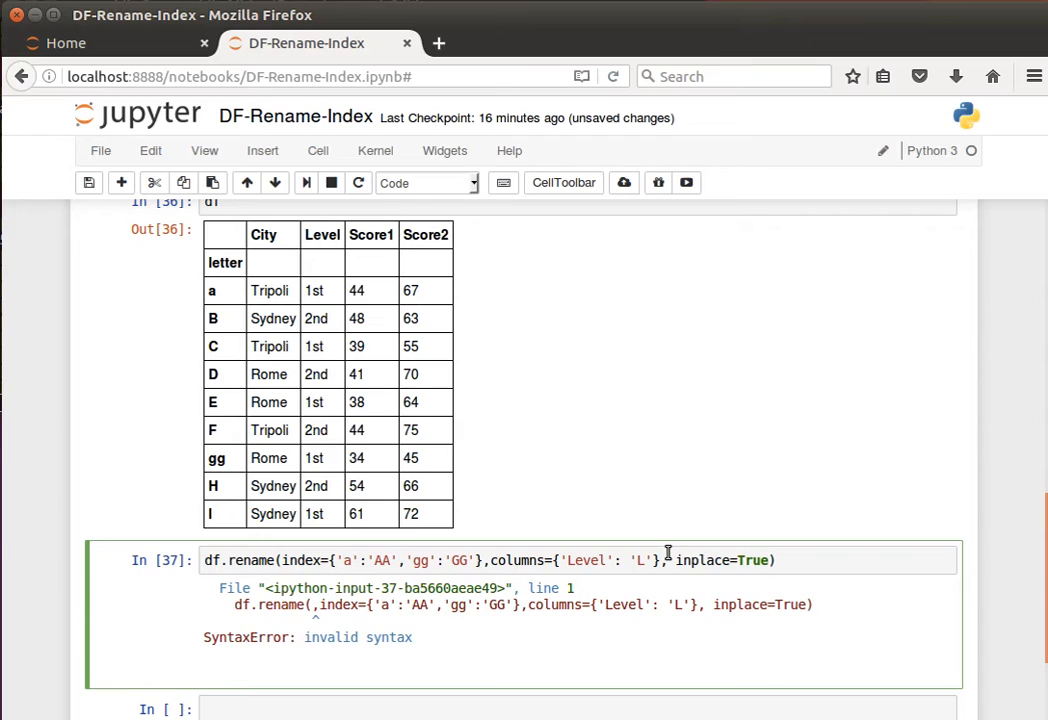
mouse_move(596, 560)
text(df)
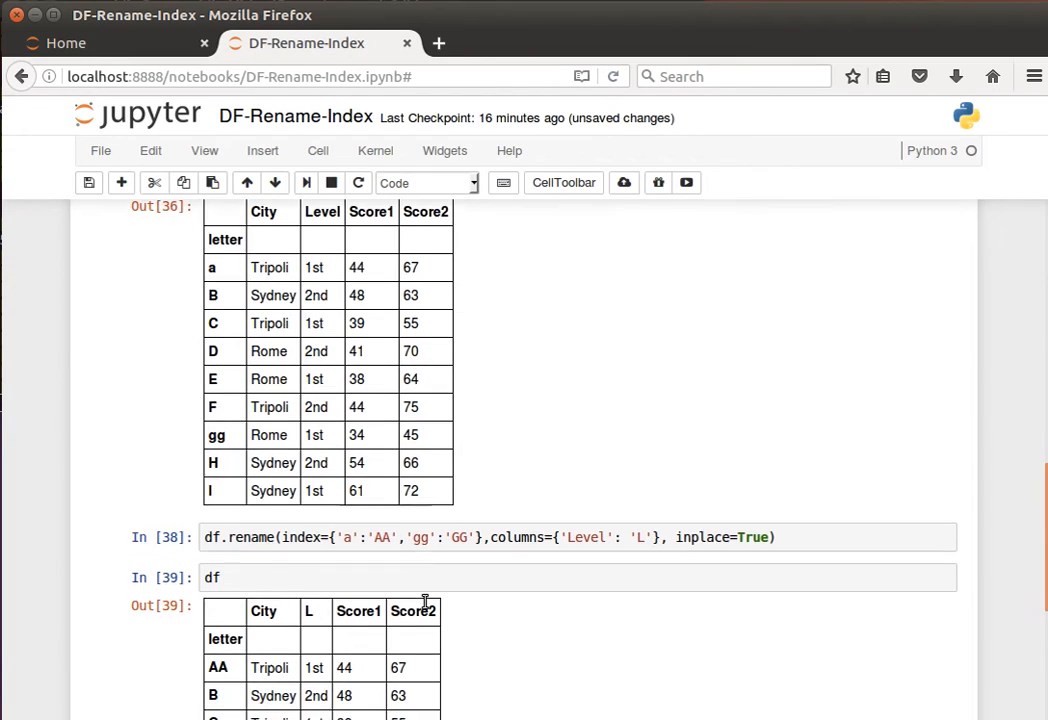
- Run the corrected rename and display df showing rows AA, GG and column L
scroll(down, 3)
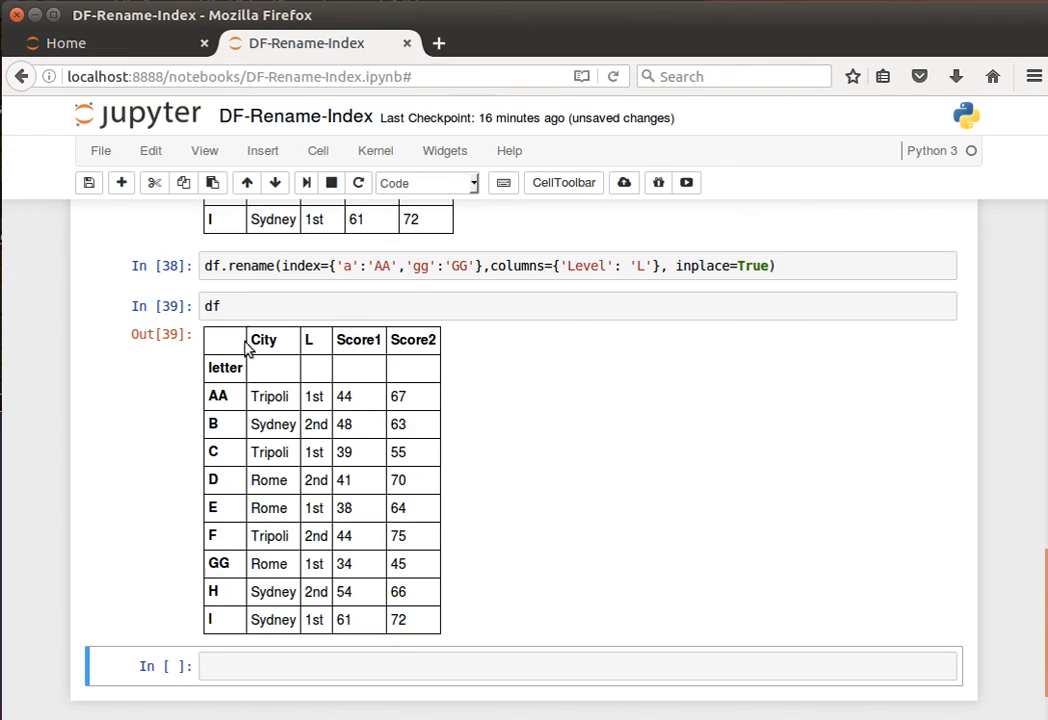
mouse_move(228, 512)
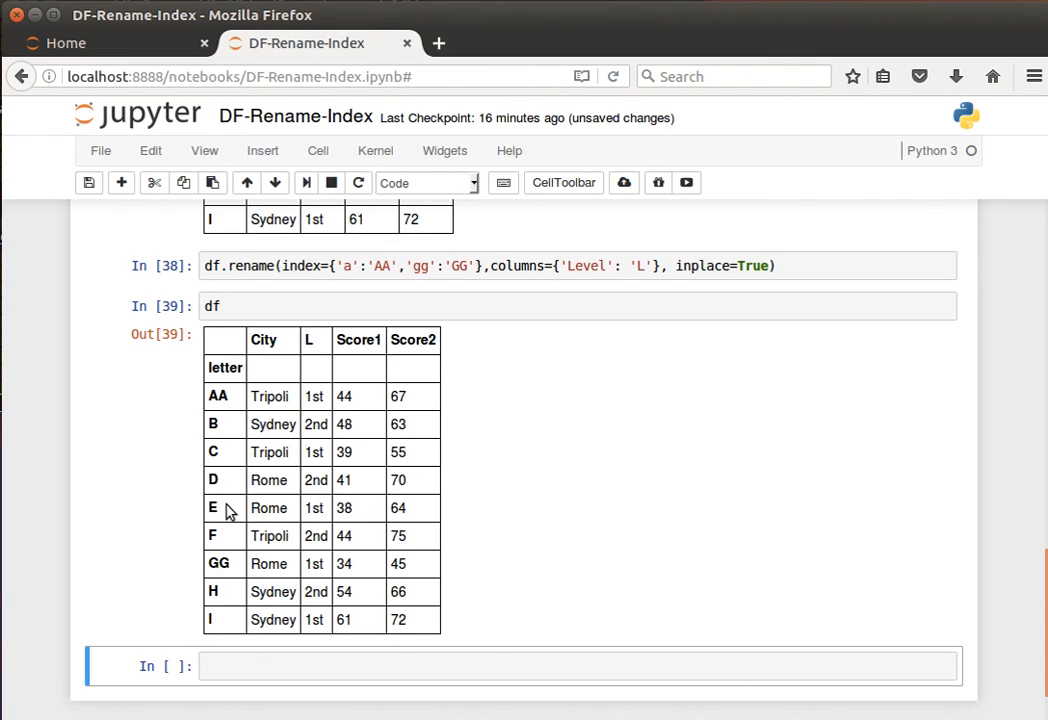
mouse_move(604, 600)
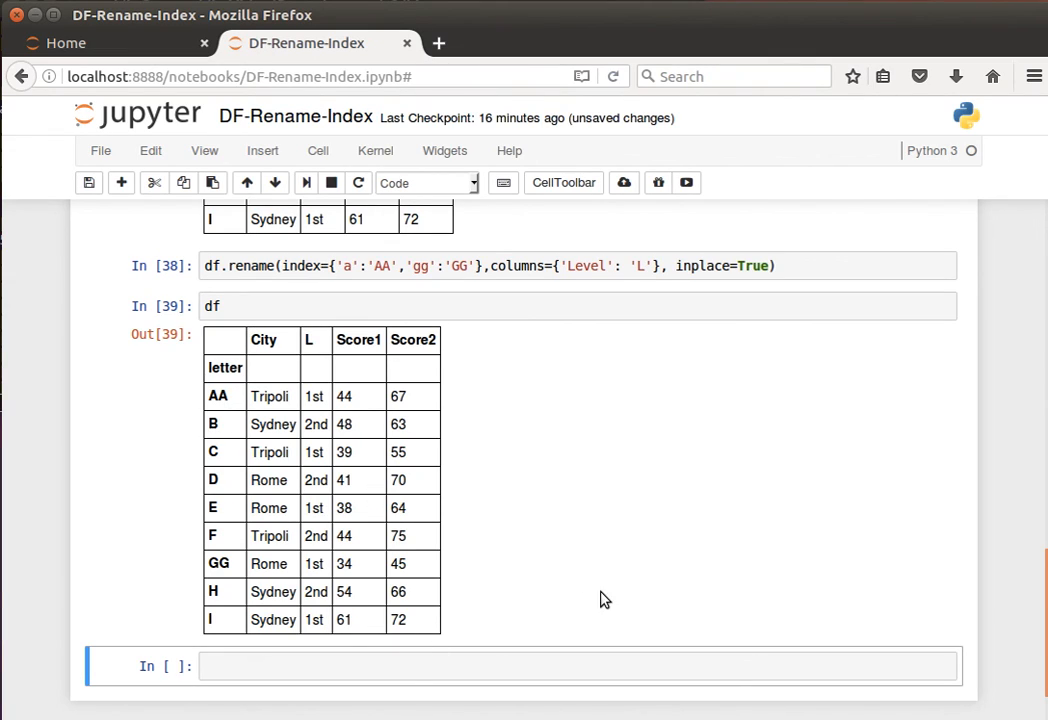